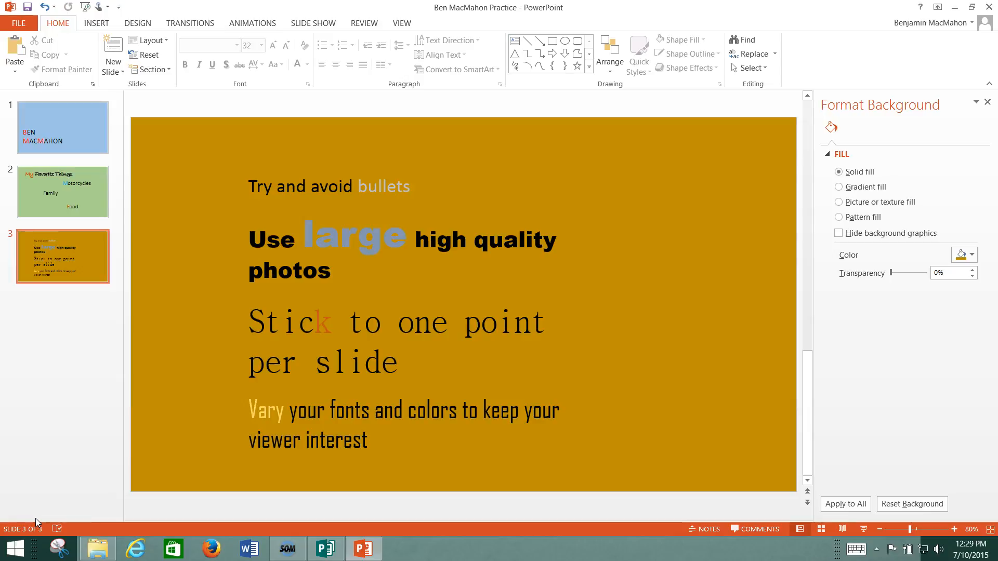
{"action": "mouse_move", "coordinate": [93, 446]}
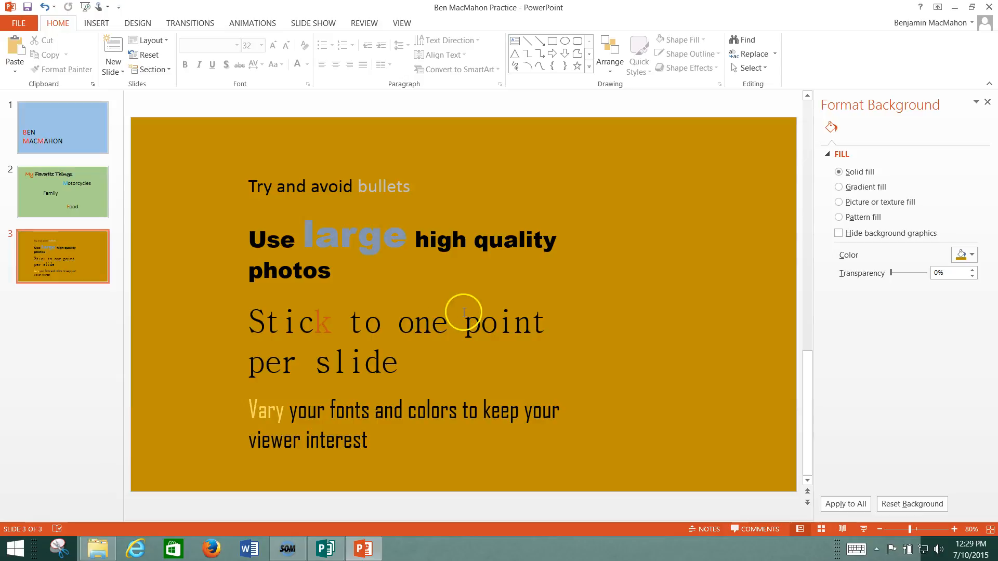
{"action": "mouse_move", "coordinate": [403, 240]}
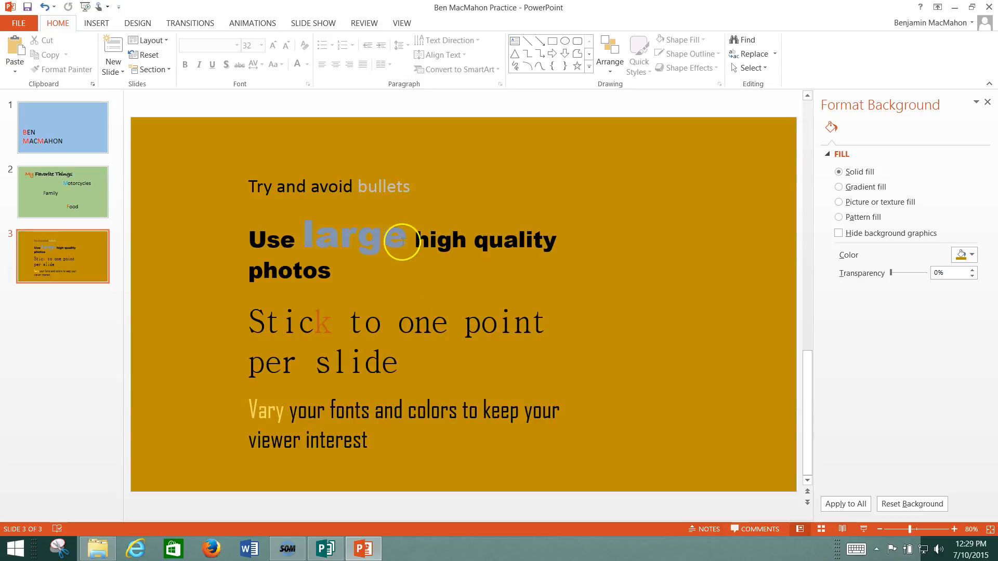
- Leave the tips slide, switch to Firefox on the desktop and search the web for 'Frog'
{"action": "double_click", "coordinate": [358, 239]}
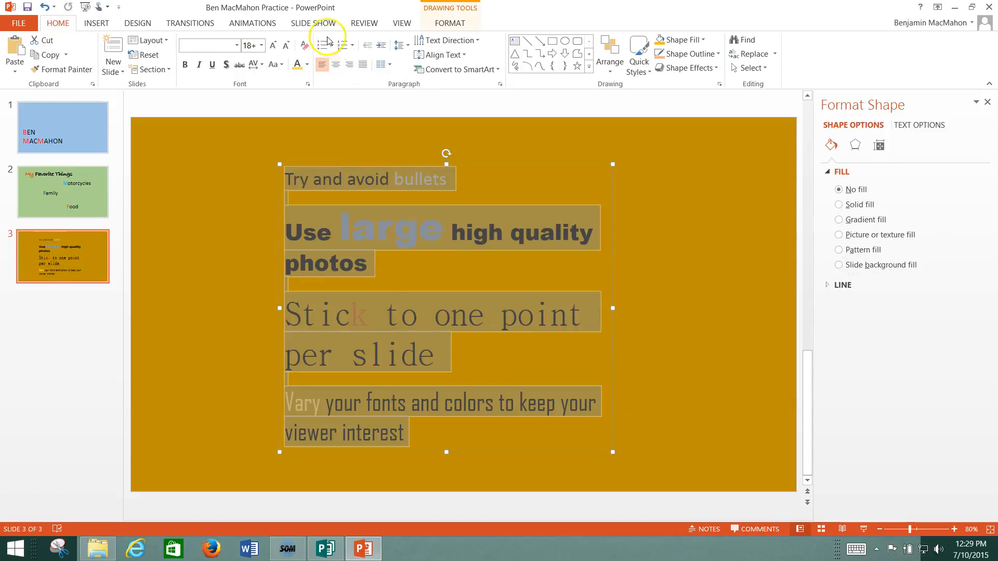
{"action": "left_click", "coordinate": [324, 45]}
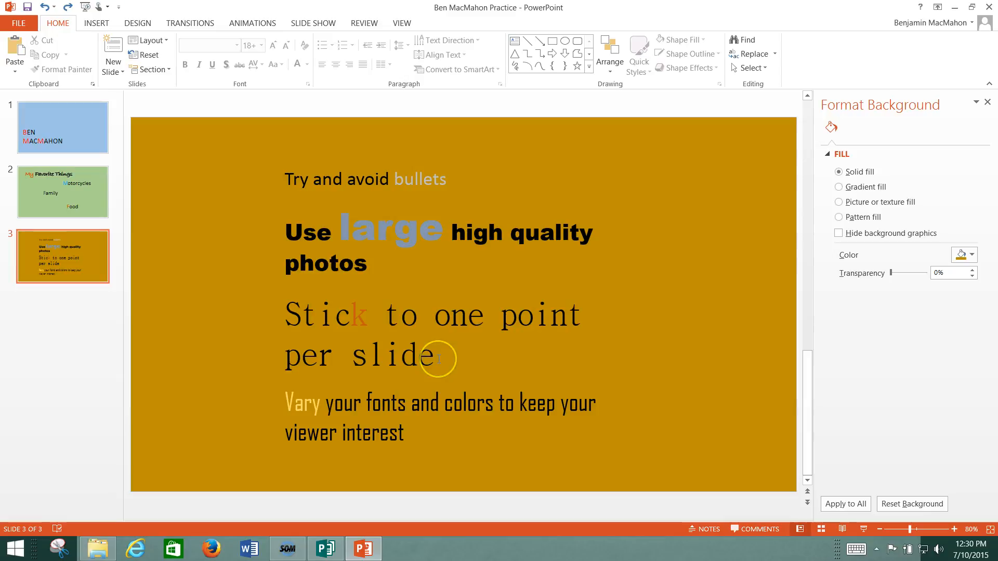
{"action": "mouse_move", "coordinate": [413, 353]}
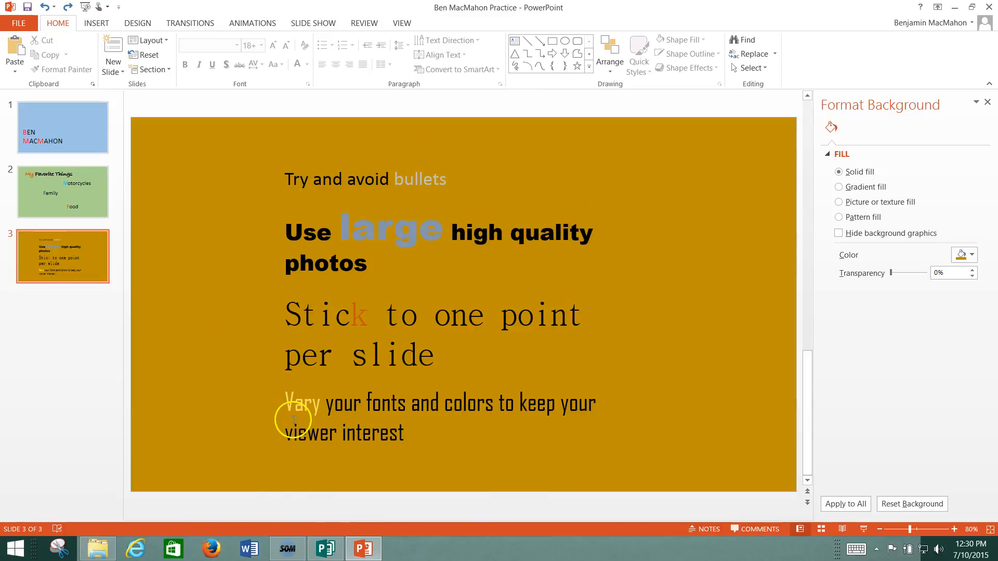
{"action": "mouse_move", "coordinate": [305, 174]}
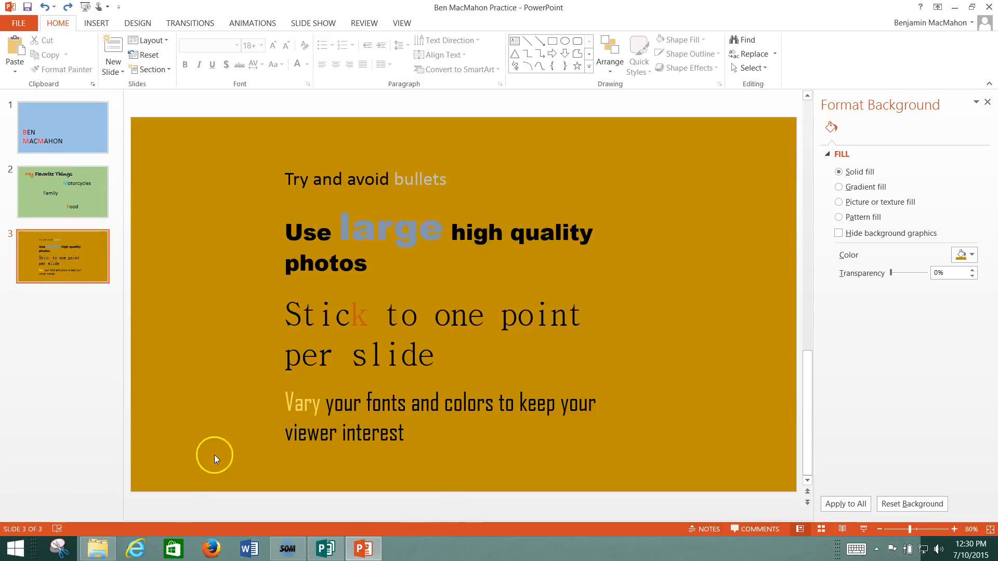
{"action": "mouse_move", "coordinate": [476, 551]}
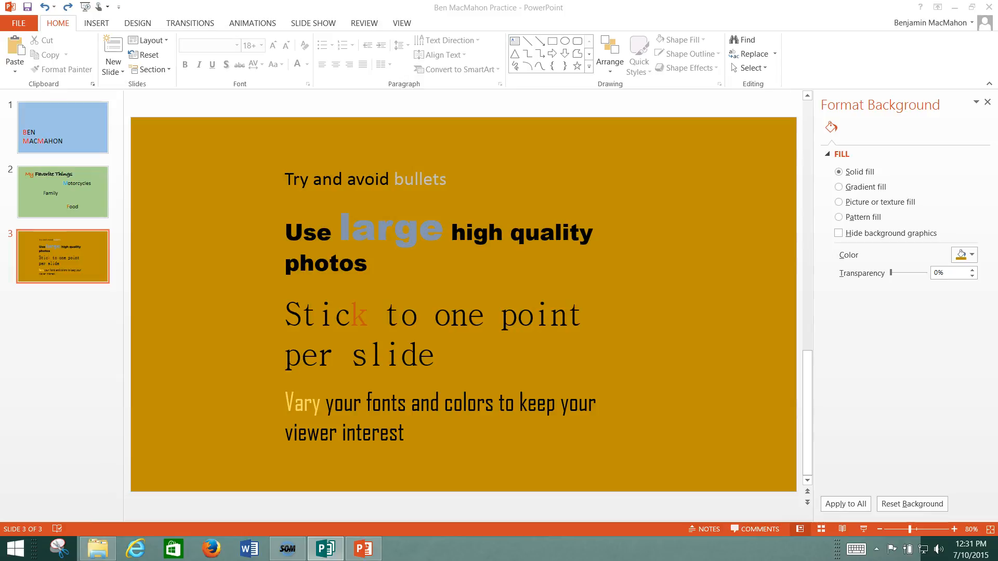
{"action": "mouse_move", "coordinate": [177, 132]}
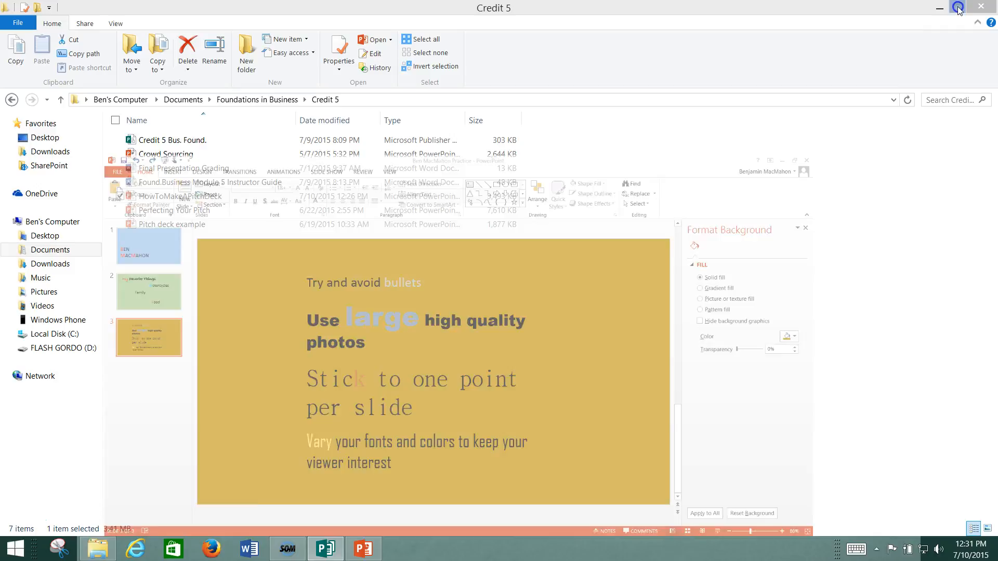
{"action": "left_click", "coordinate": [961, 8]}
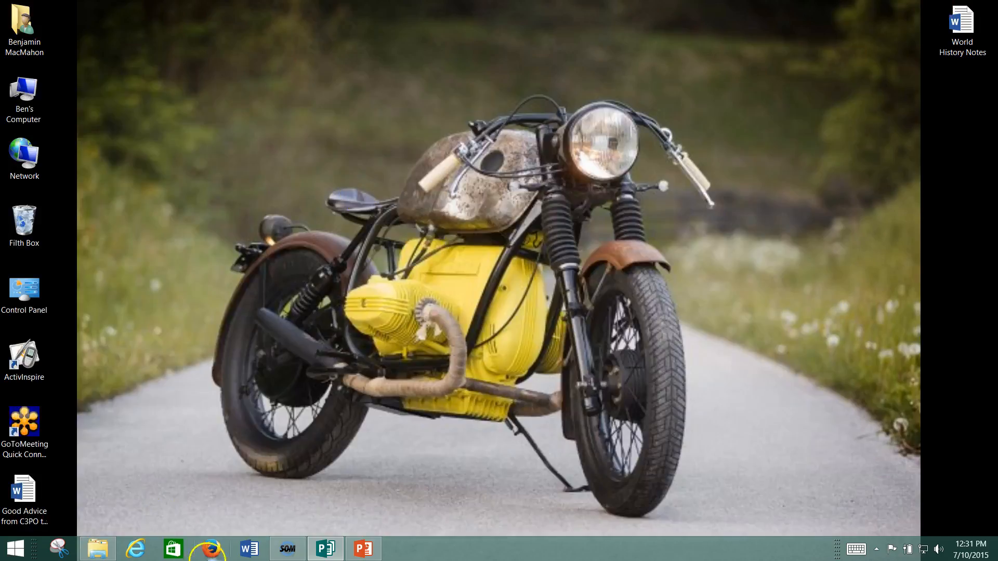
{"action": "left_click", "coordinate": [210, 548]}
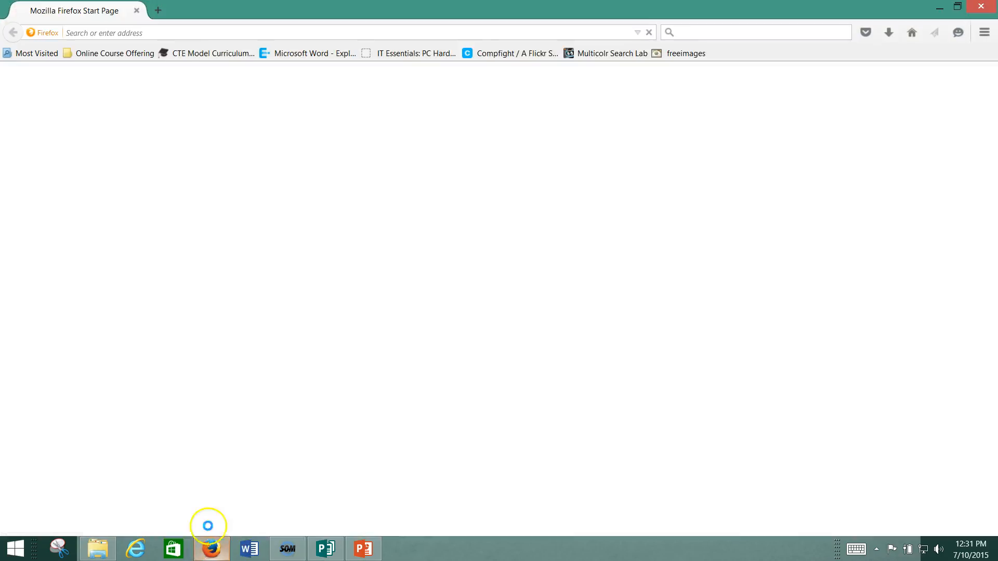
{"action": "left_click", "coordinate": [210, 549]}
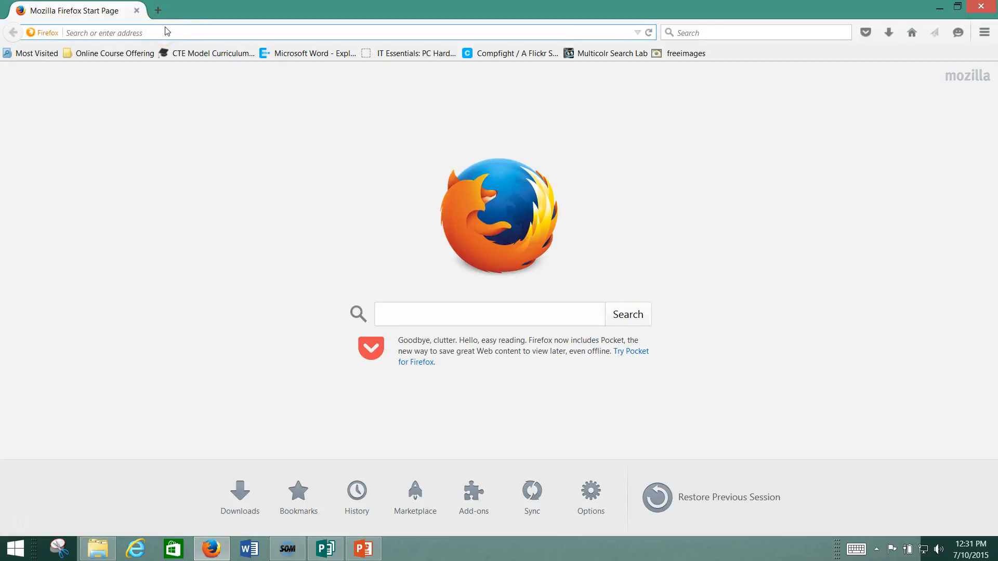
{"action": "type", "text": "Frog&ie=utf-8&oe=utf-8"}
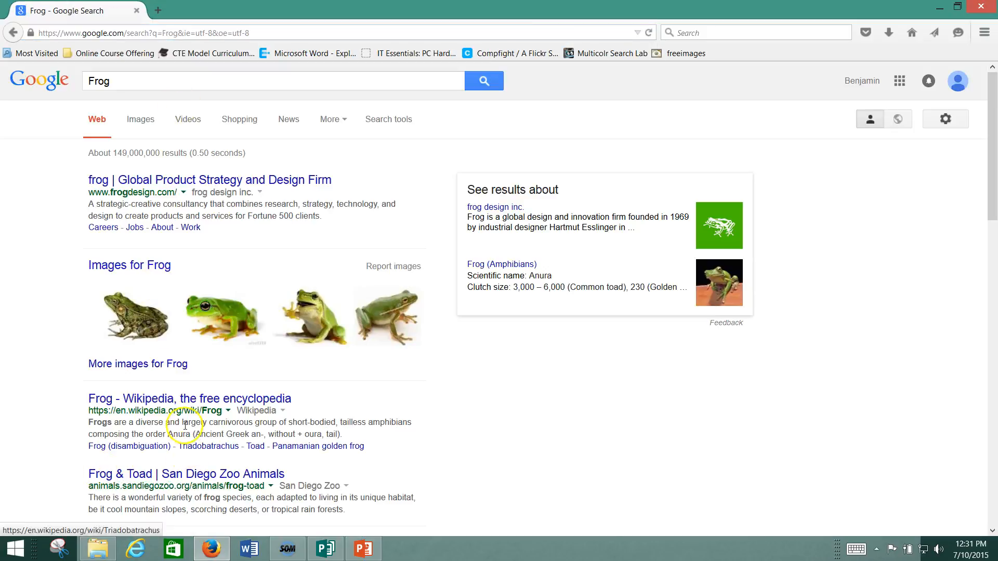
- Filter the Frog image results to Usage rights 'Labeled for reuse' and open a new tab
{"action": "left_click", "coordinate": [141, 119]}
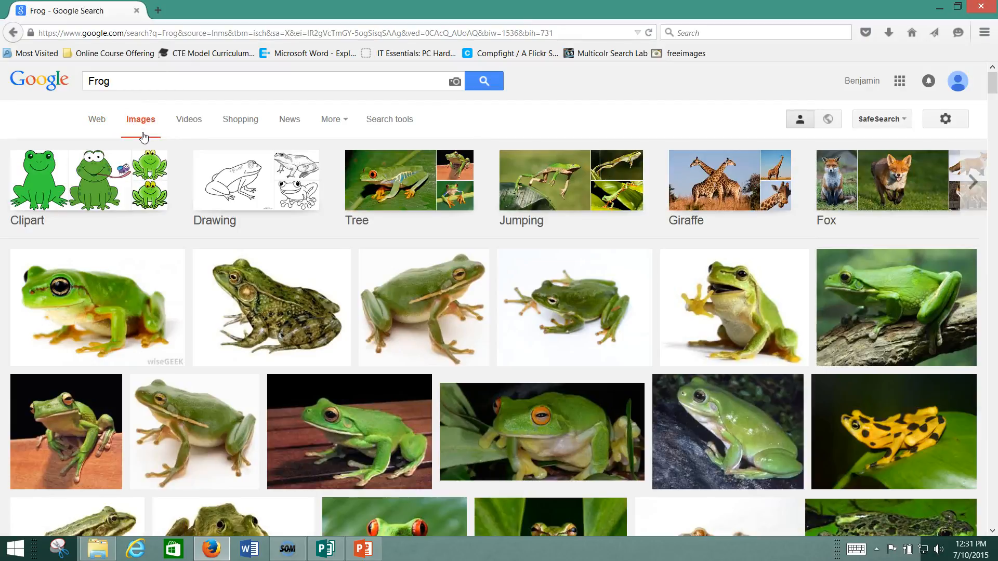
{"action": "left_click", "coordinate": [331, 118]}
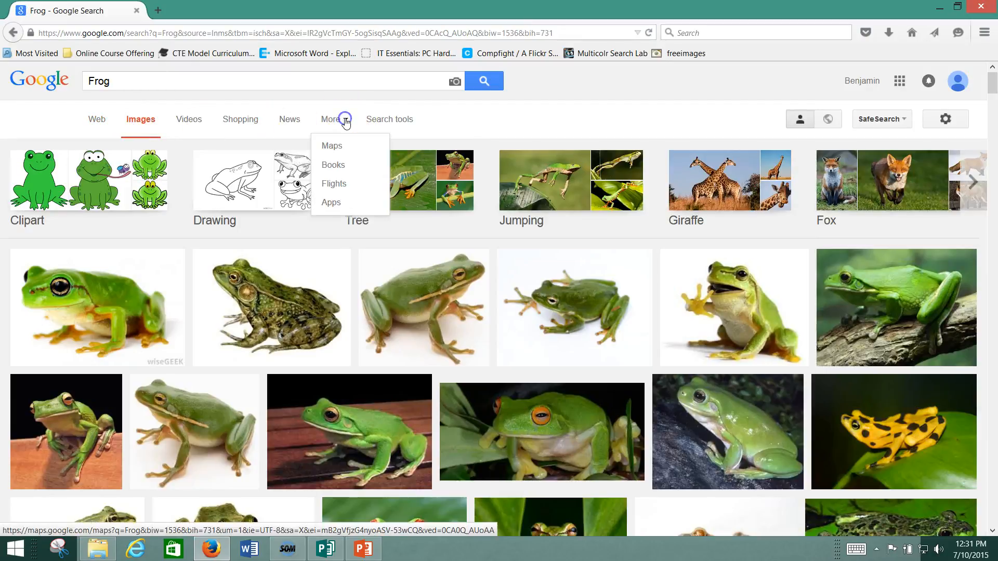
{"action": "left_click", "coordinate": [389, 119]}
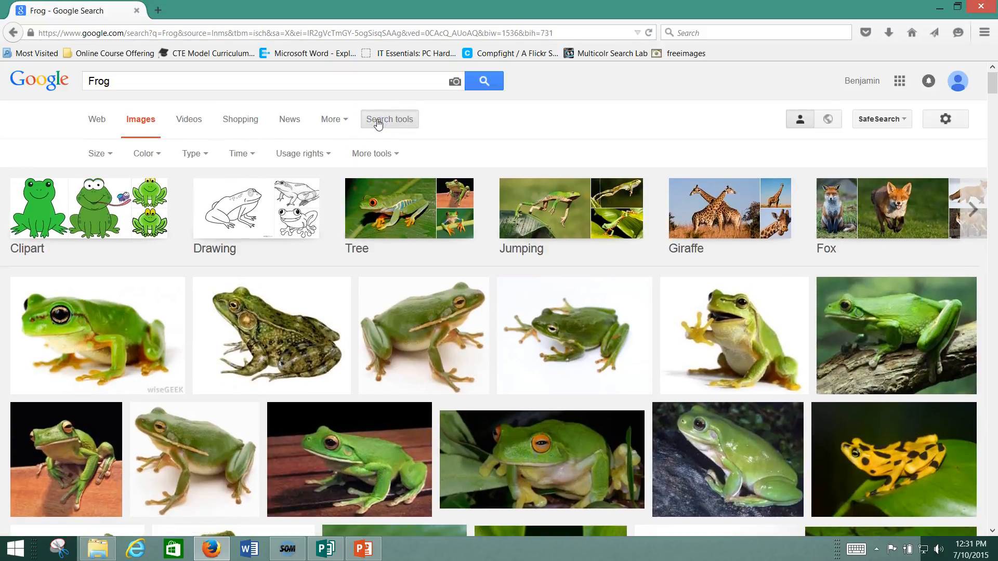
{"action": "mouse_move", "coordinate": [327, 155]}
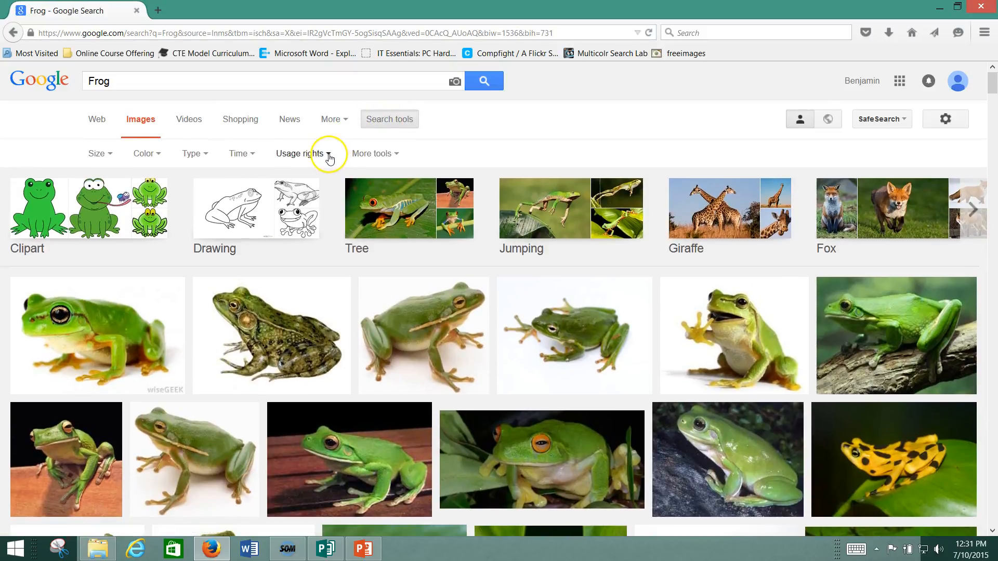
{"action": "left_click", "coordinate": [302, 154]}
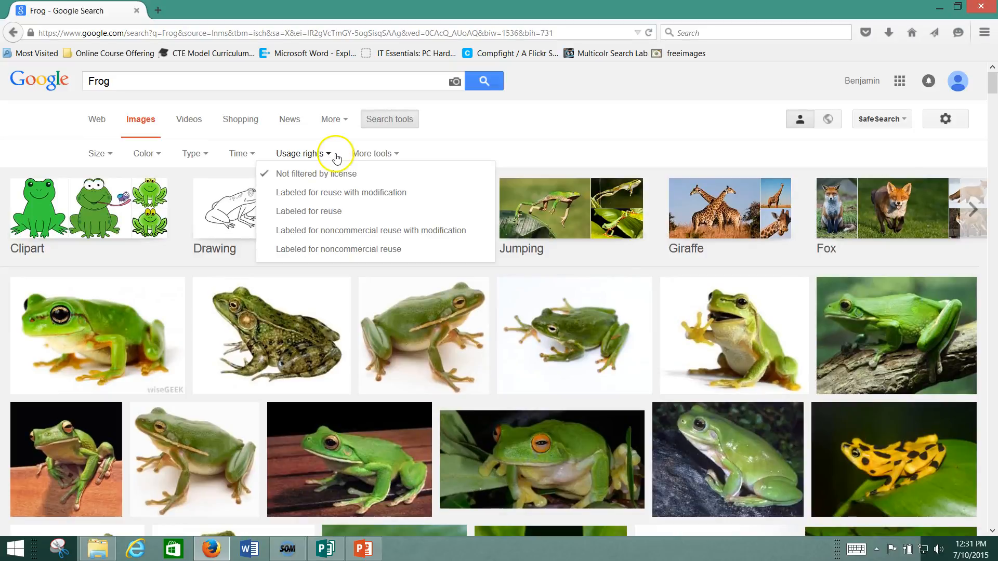
{"action": "mouse_move", "coordinate": [307, 211]}
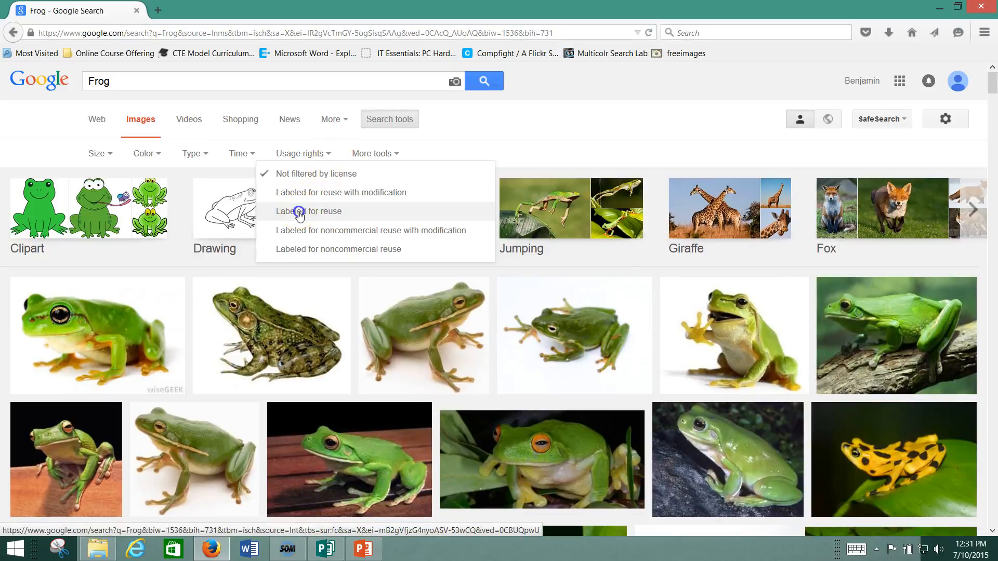
{"action": "left_click", "coordinate": [308, 211]}
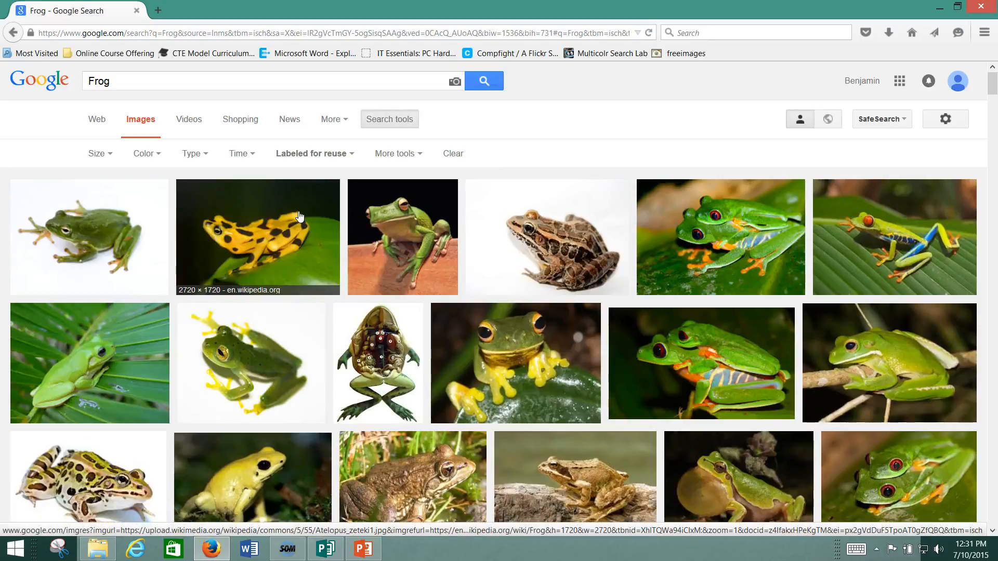
{"action": "mouse_move", "coordinate": [192, 231]}
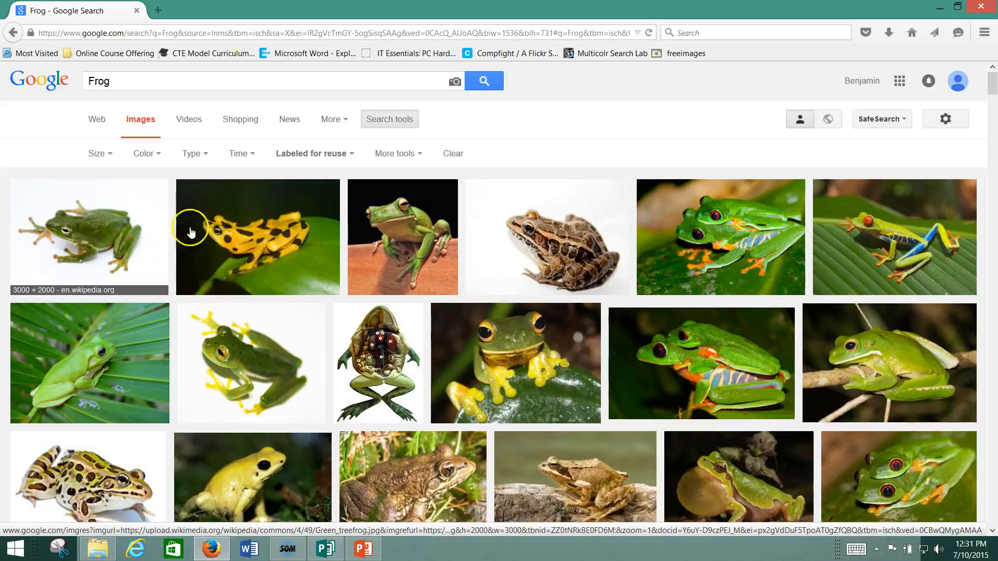
{"action": "mouse_move", "coordinate": [212, 195]}
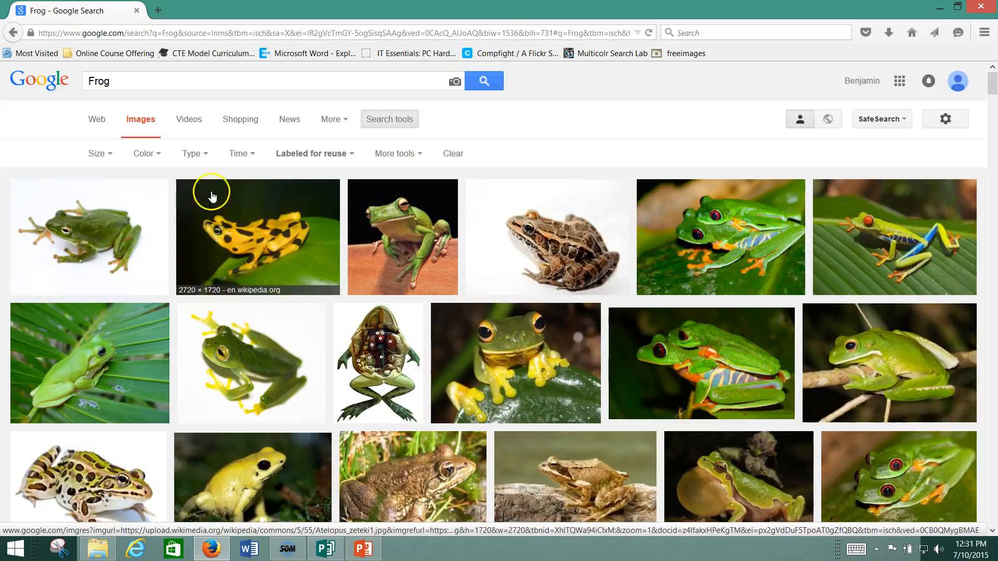
{"action": "mouse_move", "coordinate": [435, 422]}
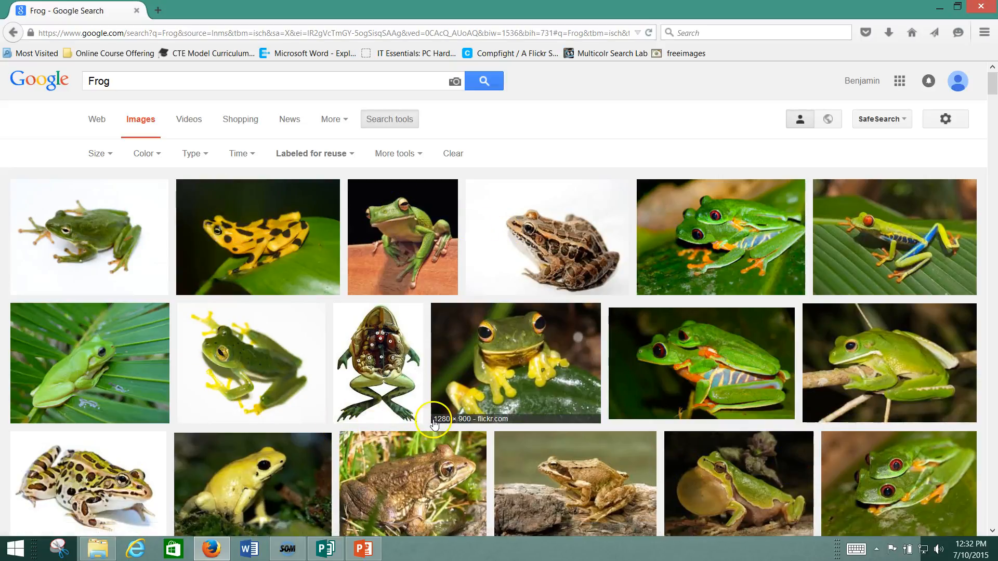
{"action": "mouse_move", "coordinate": [531, 380]}
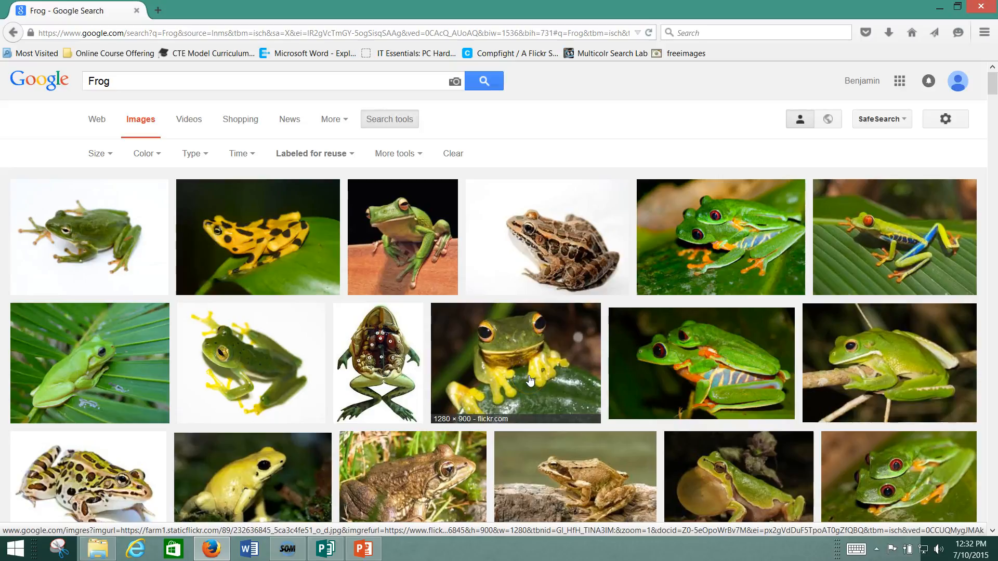
{"action": "left_click", "coordinate": [512, 378]}
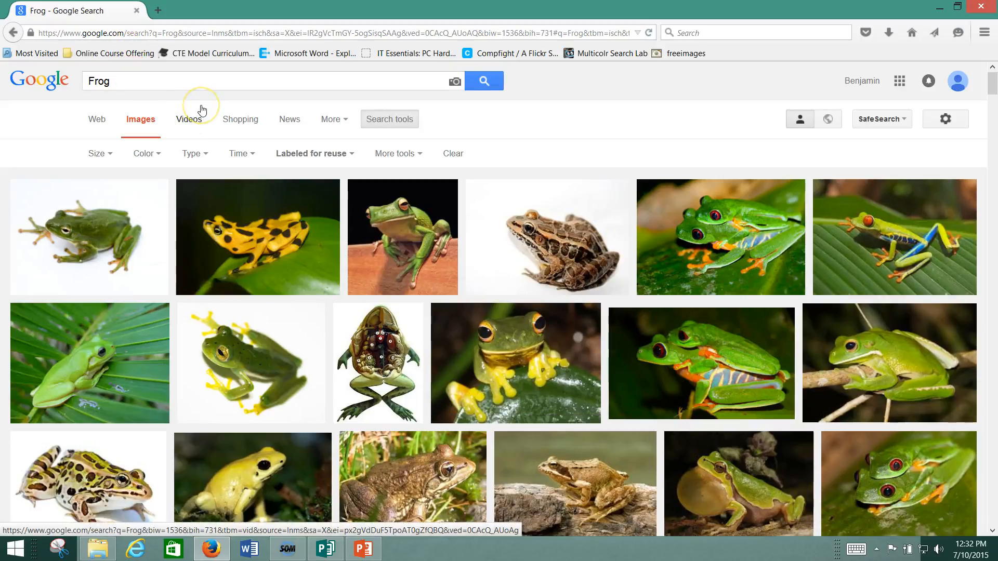
{"action": "mouse_move", "coordinate": [198, 114]}
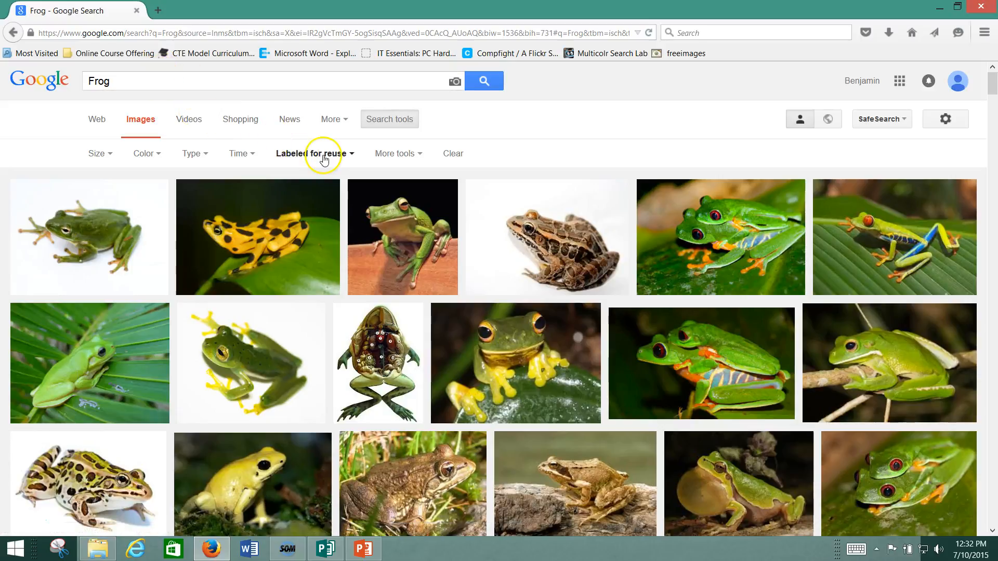
{"action": "left_click", "coordinate": [311, 153]}
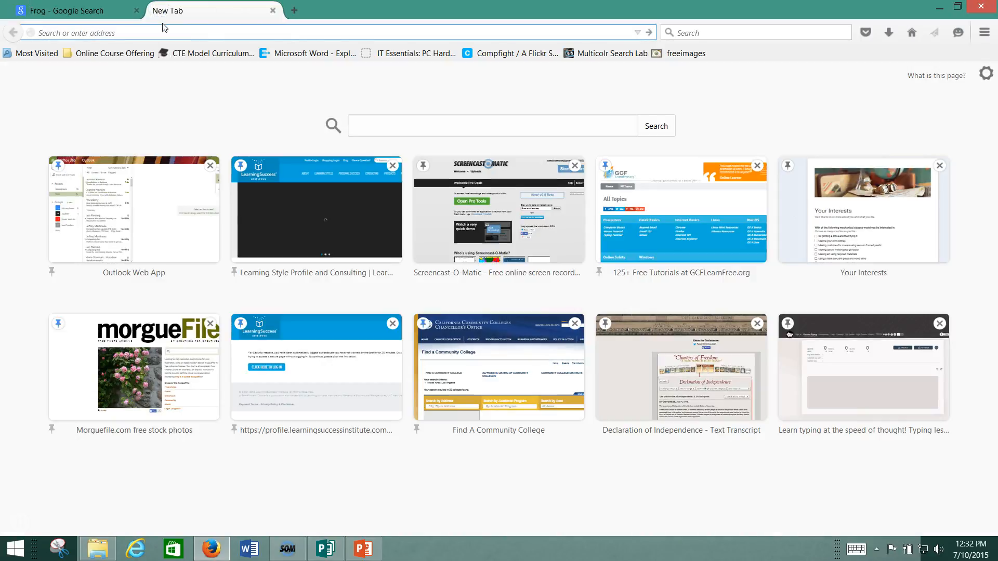
- Browse Compfight's image search under Any license, then close the browser to the desktop
{"action": "type", "text": "compfight"}
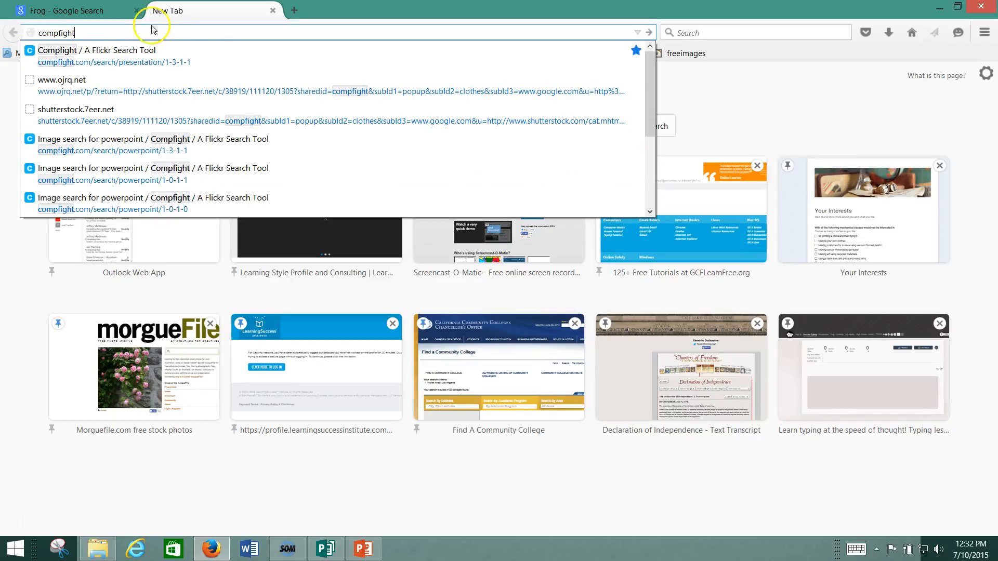
{"action": "left_click", "coordinate": [96, 55]}
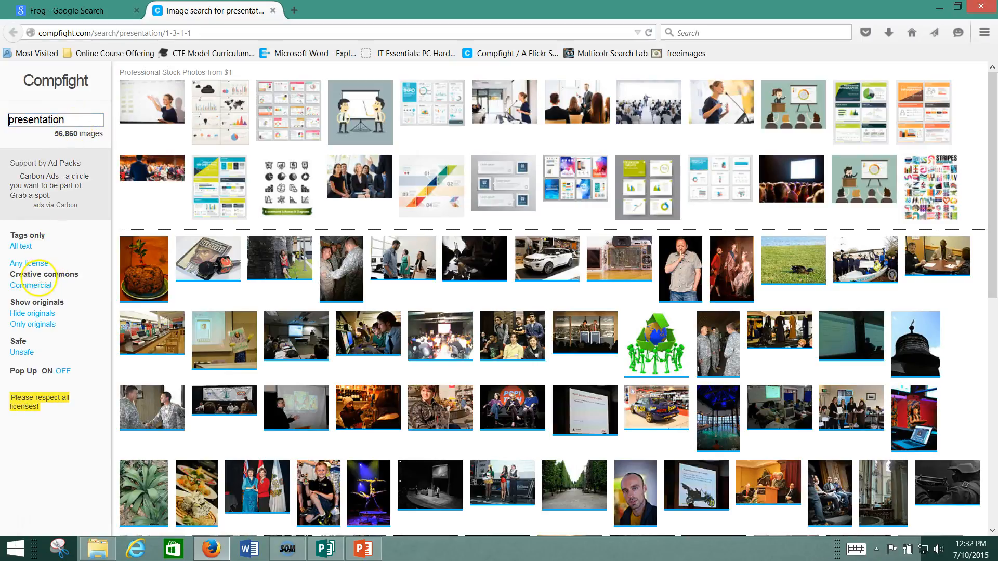
{"action": "left_click", "coordinate": [30, 284]}
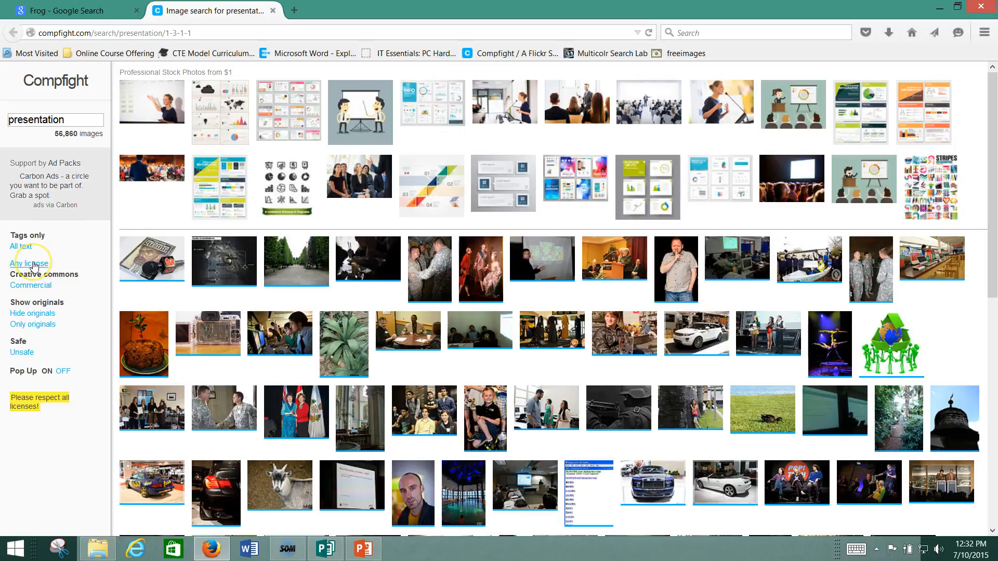
{"action": "mouse_move", "coordinate": [41, 285]}
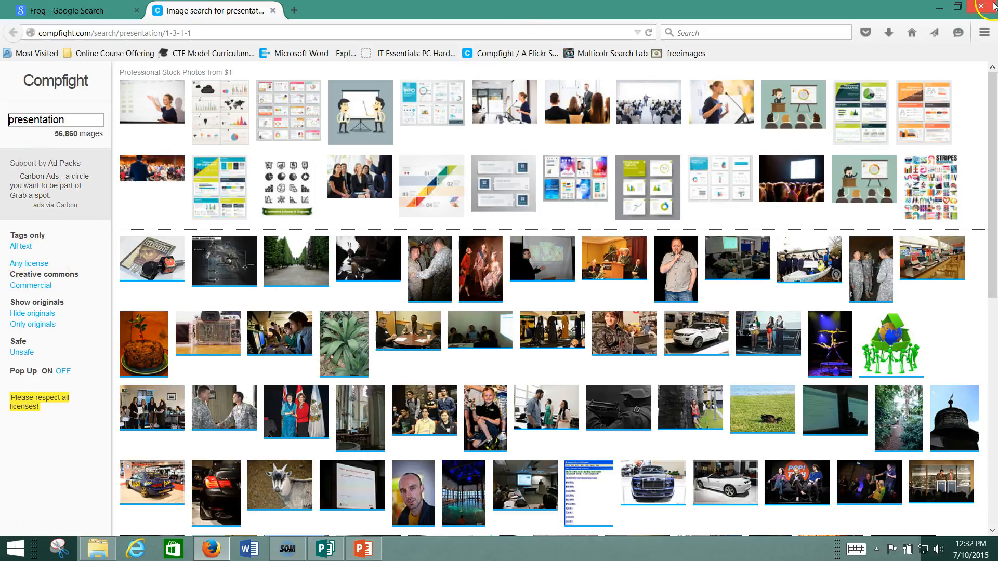
{"action": "left_click", "coordinate": [990, 6]}
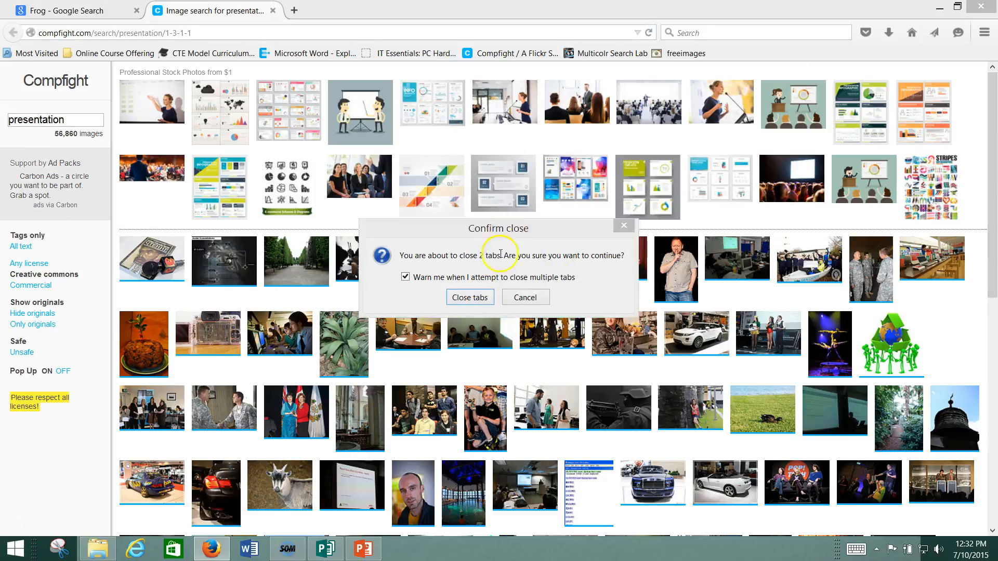
{"action": "left_click", "coordinate": [470, 297]}
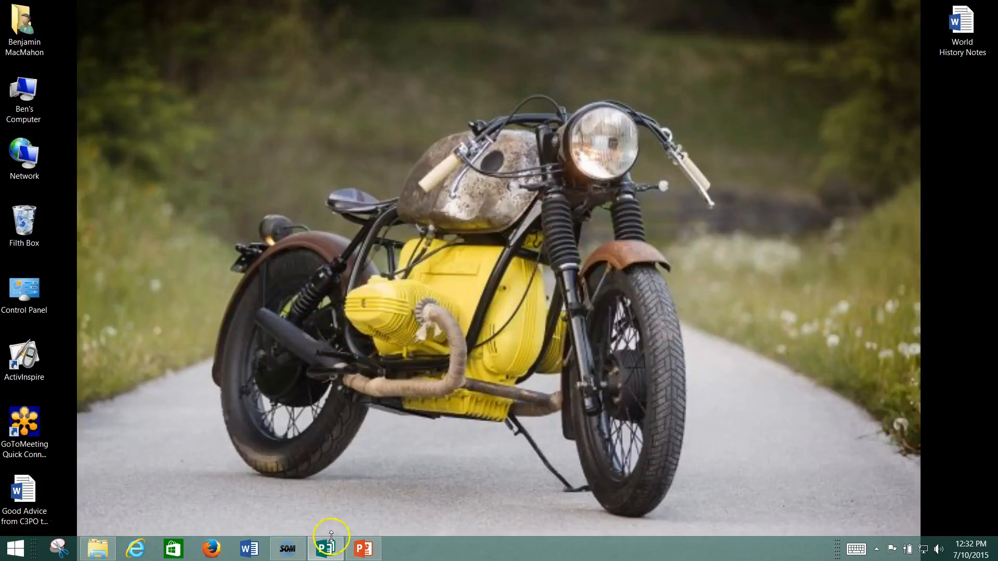
- Add a new slide 4 and insert the motorcycle photo, enlarged to the full slide height
{"action": "left_click", "coordinate": [363, 549]}
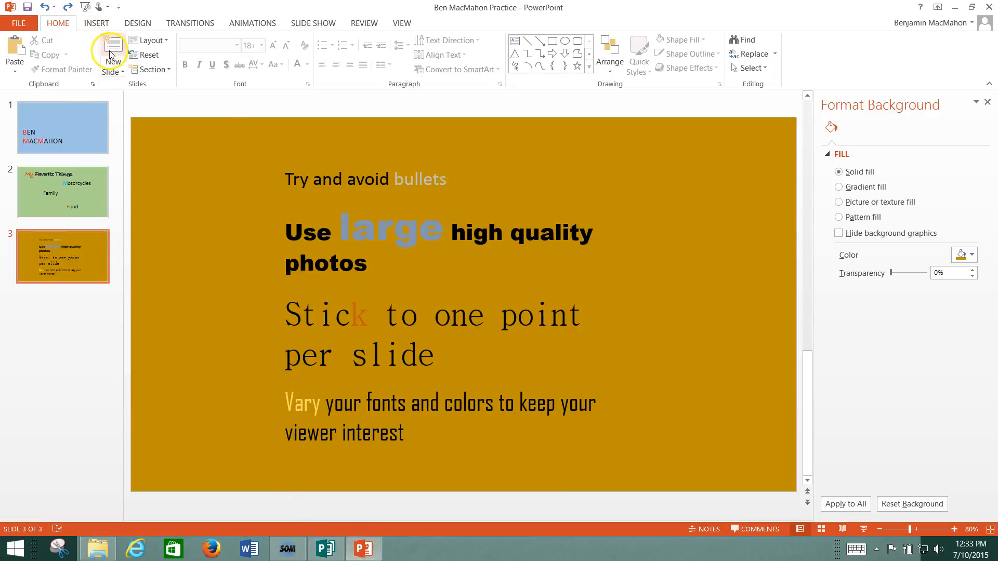
{"action": "left_click", "coordinate": [112, 51]}
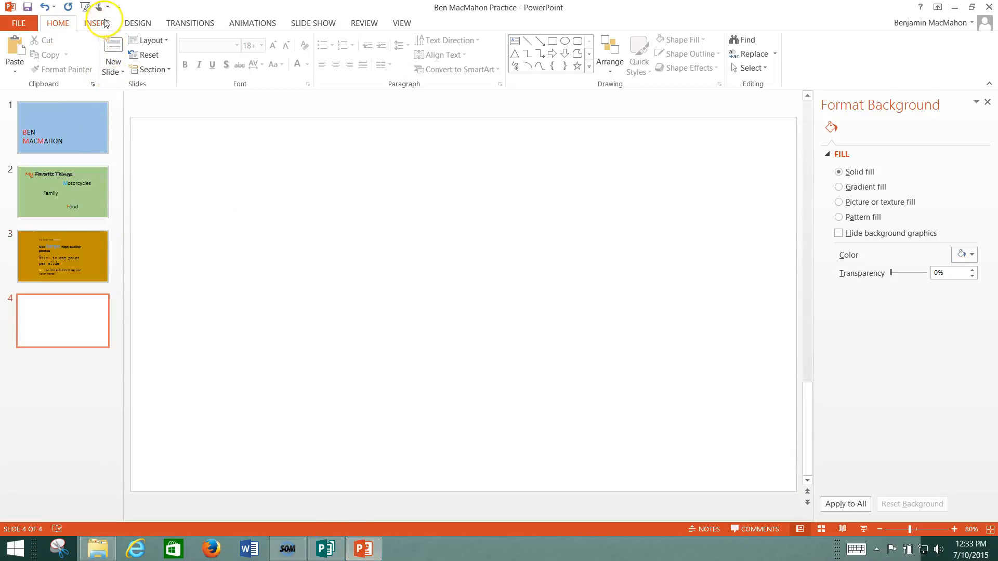
{"action": "left_click", "coordinate": [96, 23]}
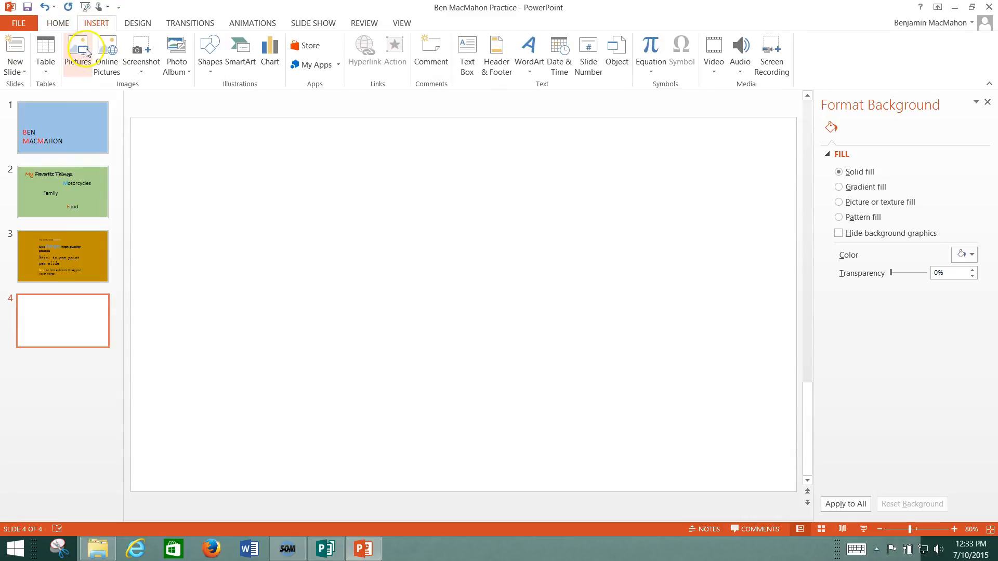
{"action": "left_click", "coordinate": [78, 54]}
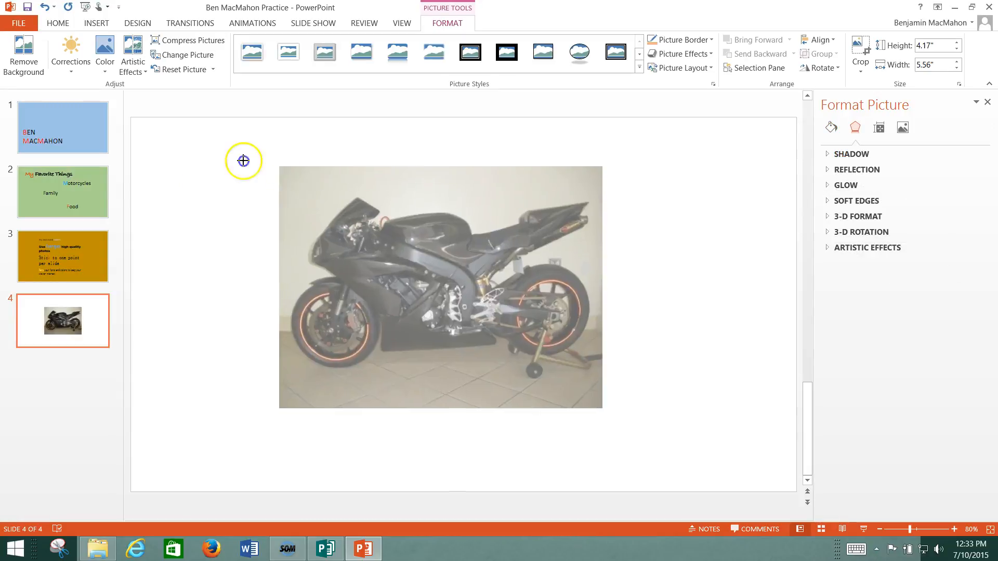
{"action": "left_click_drag", "start_coordinate": [243, 160], "coordinate": [262, 192]}
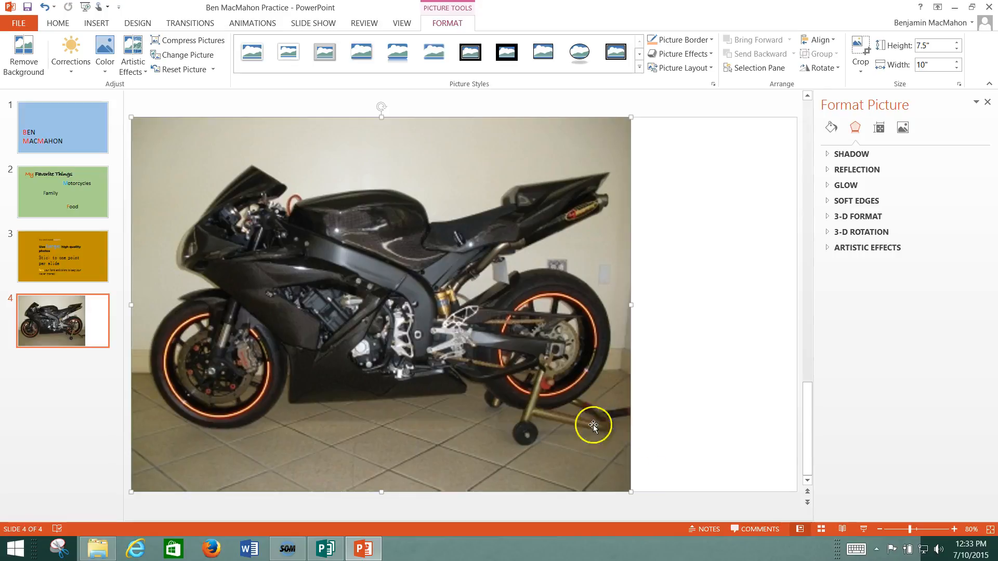
{"action": "mouse_move", "coordinate": [412, 293]}
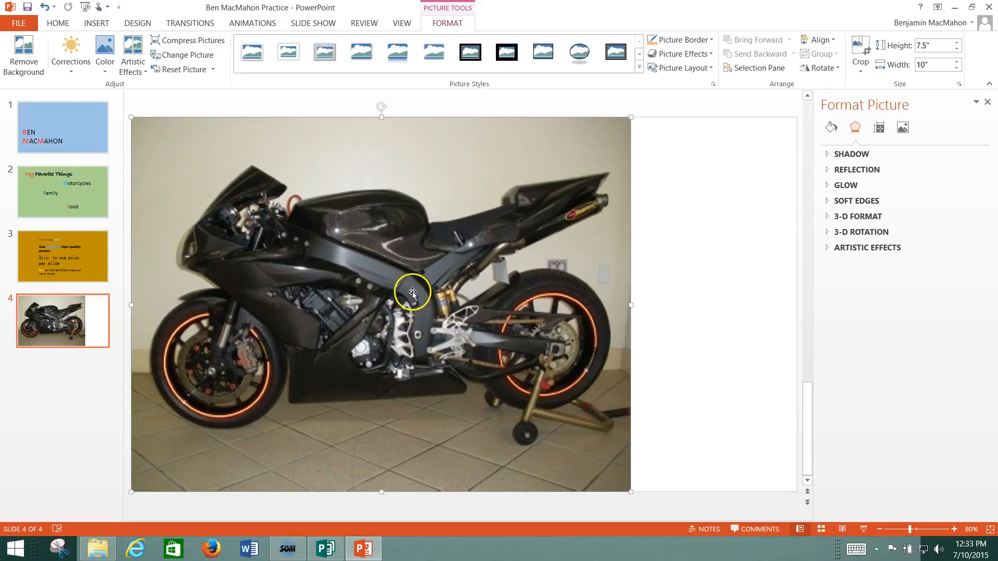
{"action": "mouse_move", "coordinate": [482, 272]}
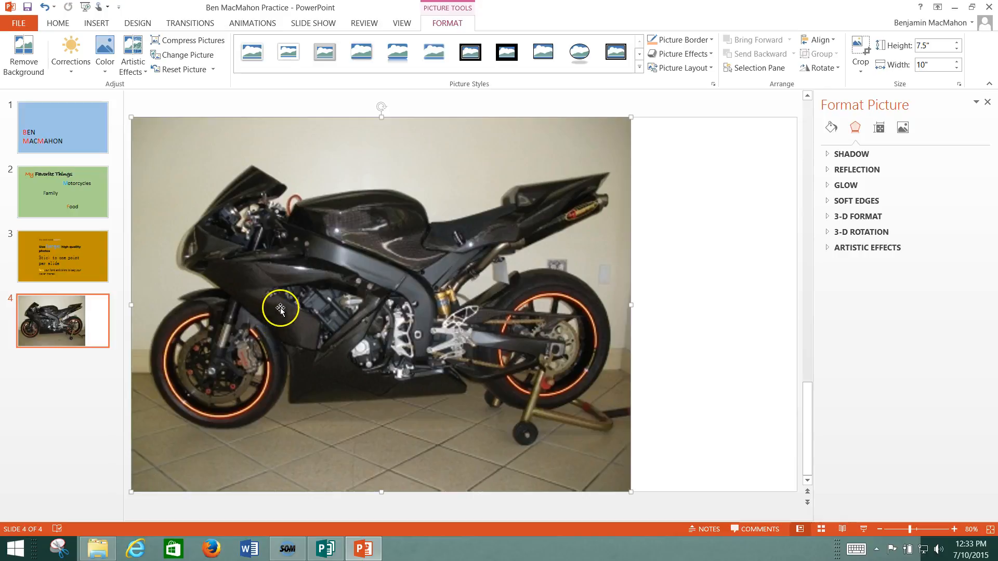
{"action": "mouse_move", "coordinate": [360, 211]}
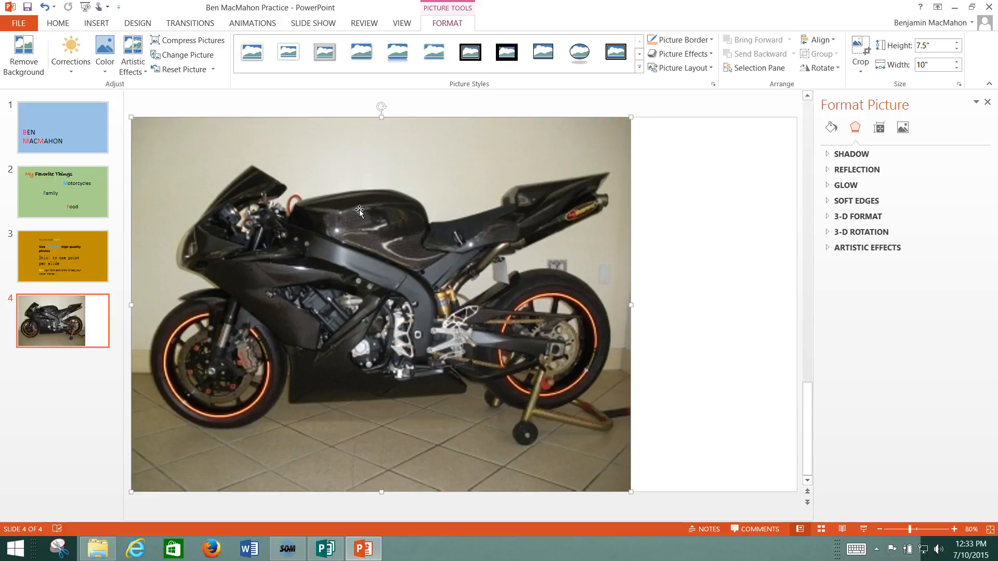
{"action": "mouse_move", "coordinate": [286, 496]}
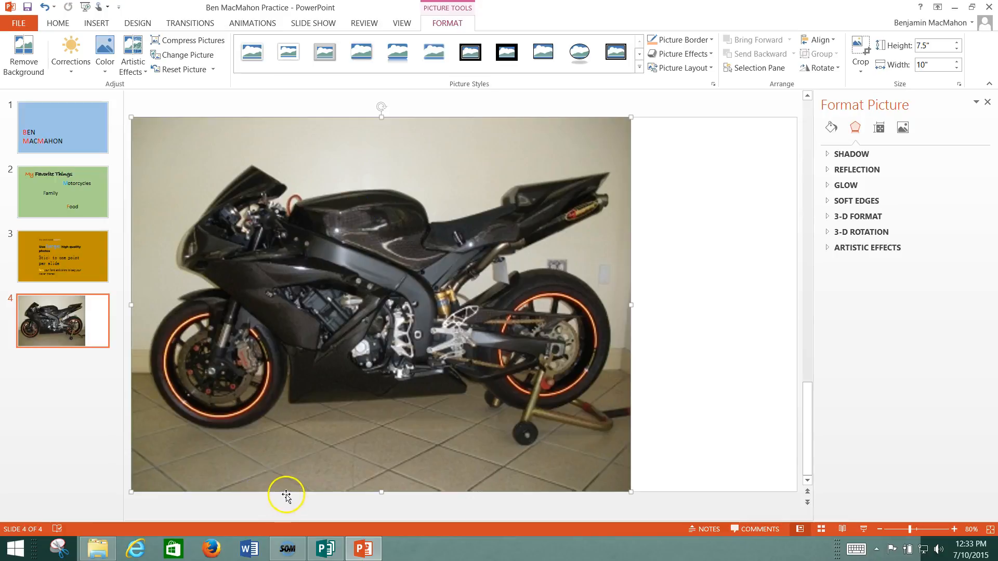
{"action": "mouse_move", "coordinate": [212, 549]}
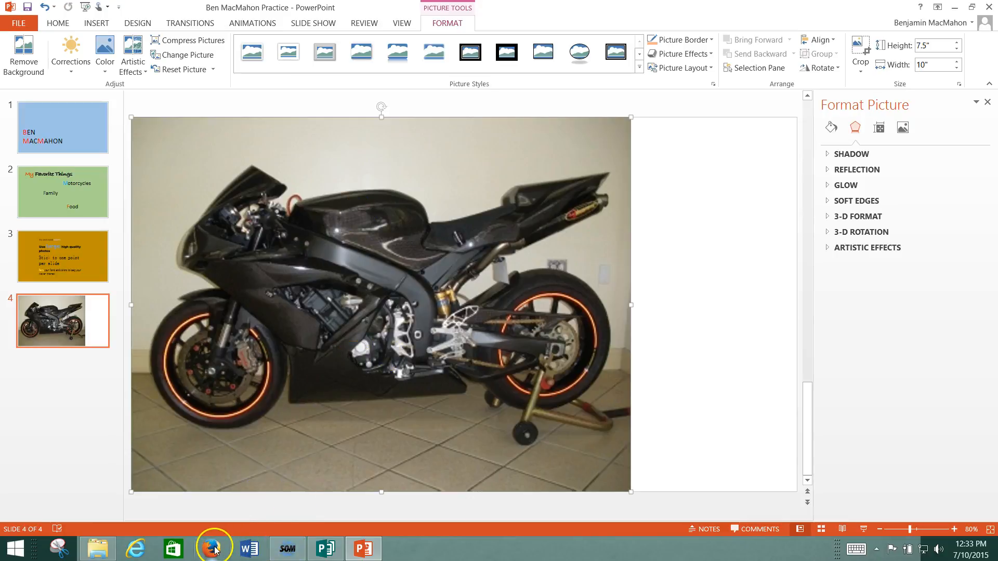
- Search Google Images in Firefox for frog and preview the third frog photo
{"action": "left_click", "coordinate": [211, 549]}
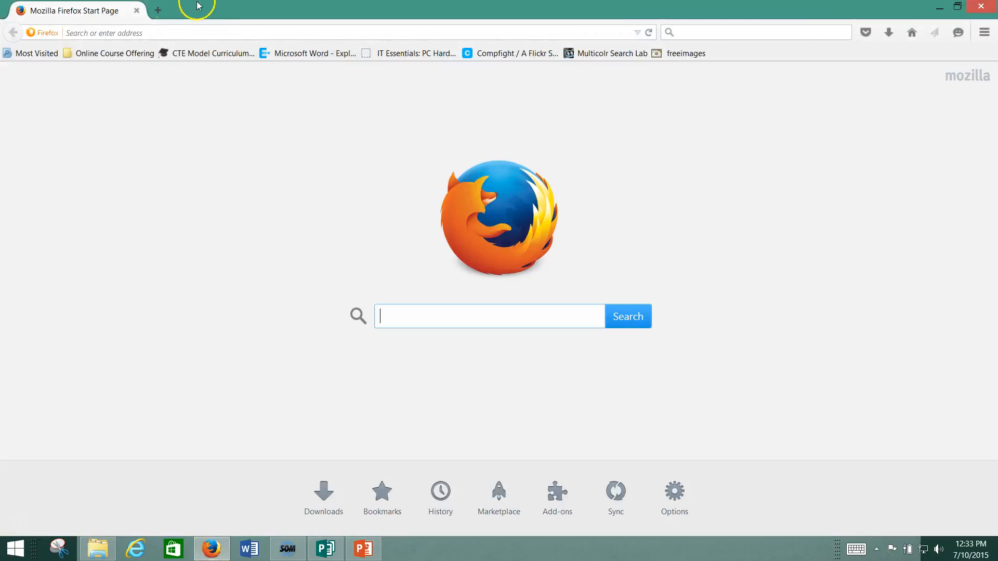
{"action": "type", "text": "frog"}
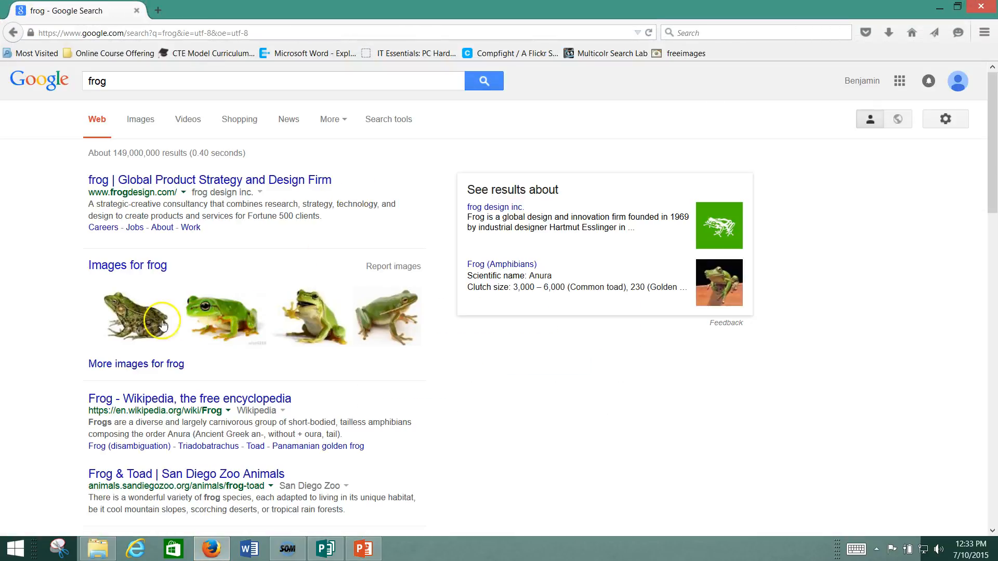
{"action": "left_click", "coordinate": [140, 119]}
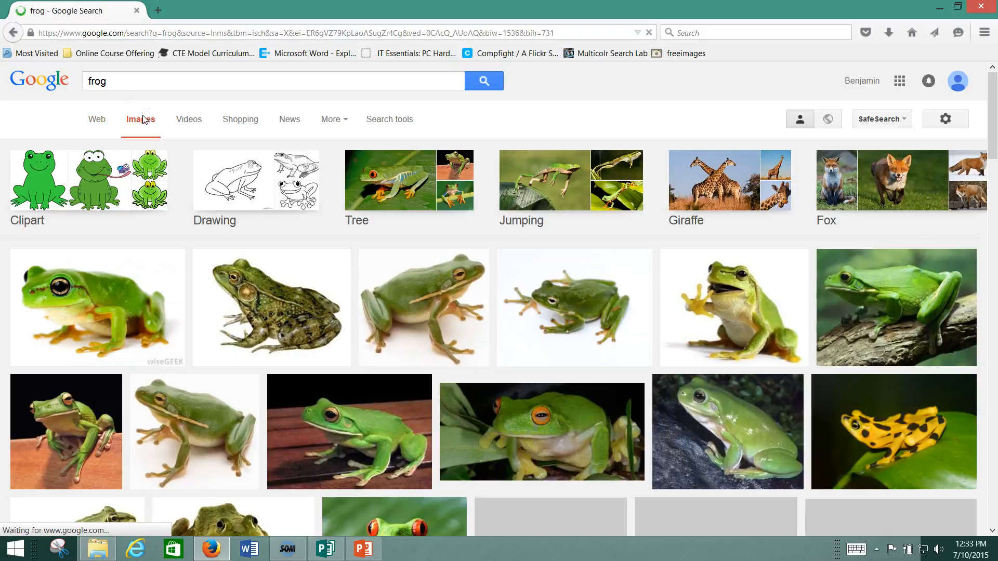
{"action": "mouse_move", "coordinate": [115, 294]}
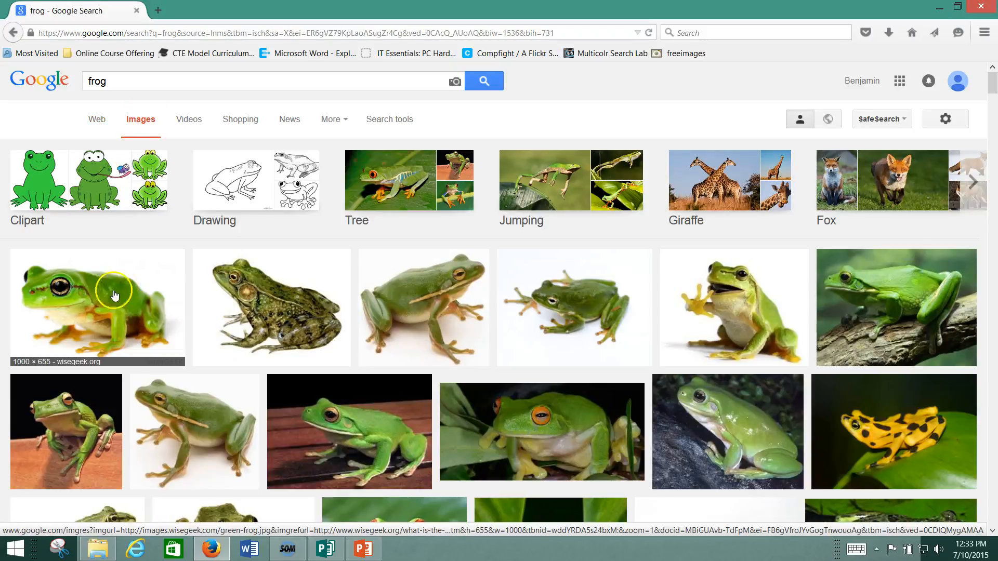
{"action": "mouse_move", "coordinate": [48, 326]}
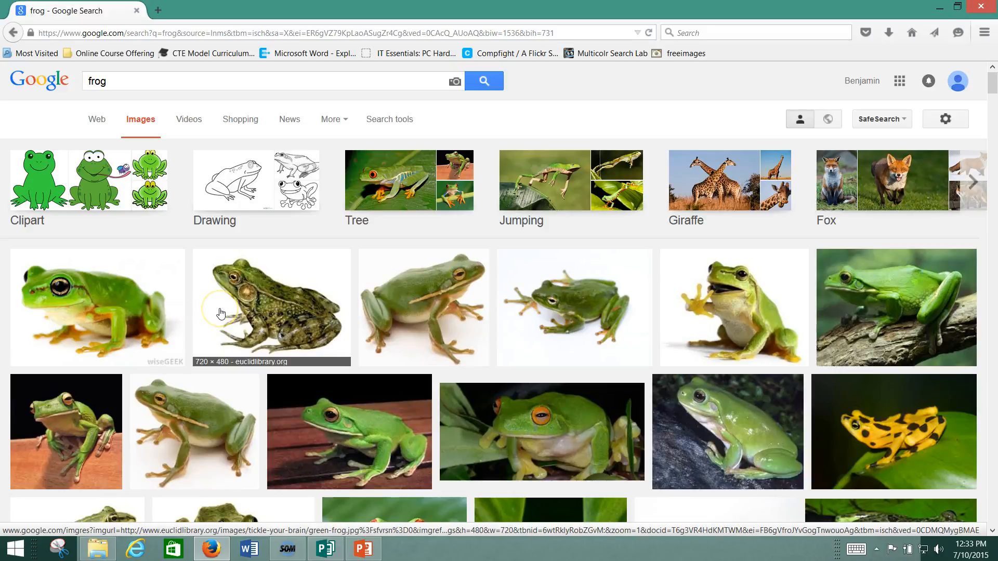
{"action": "mouse_move", "coordinate": [395, 312]}
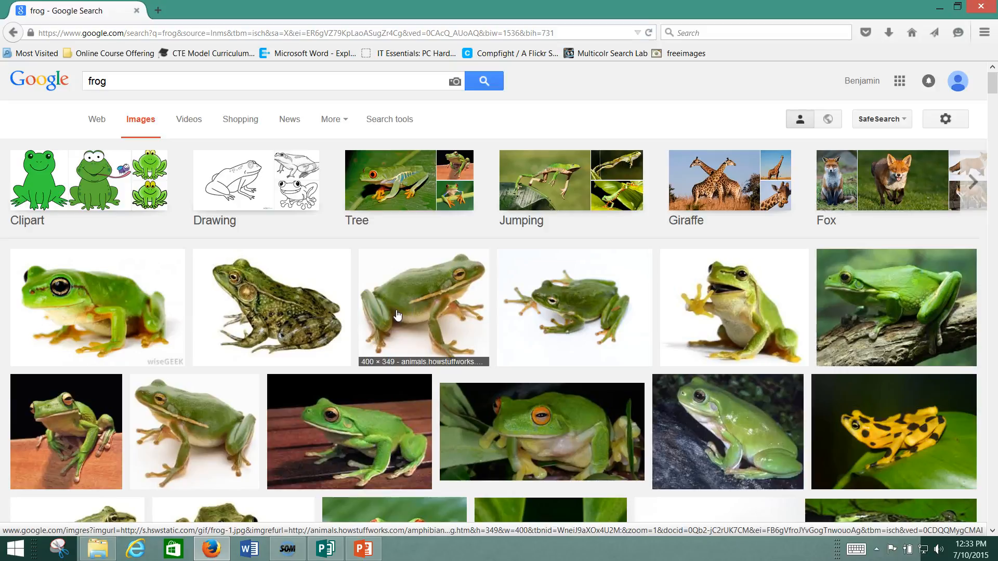
{"action": "left_click", "coordinate": [422, 308]}
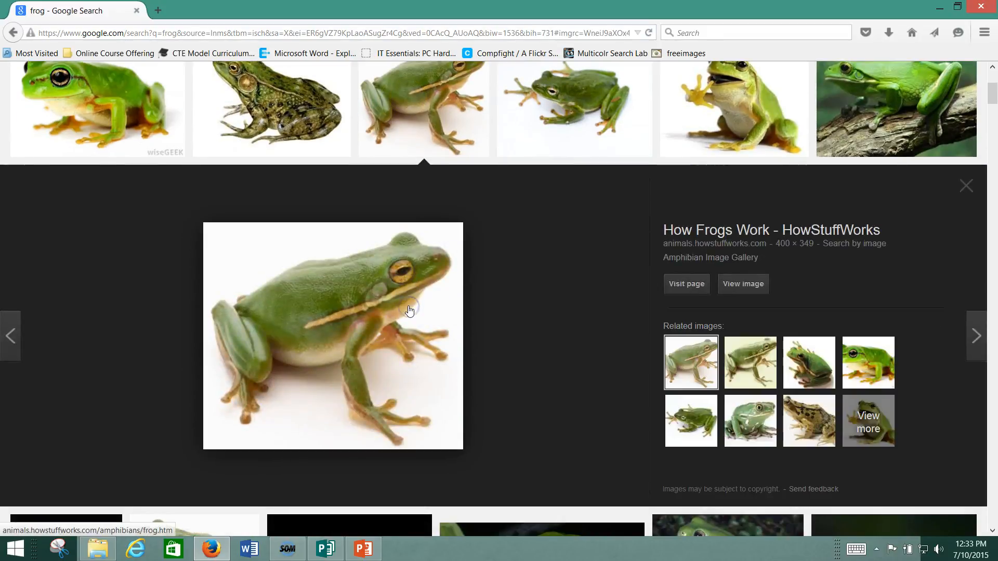
{"action": "mouse_move", "coordinate": [398, 307]}
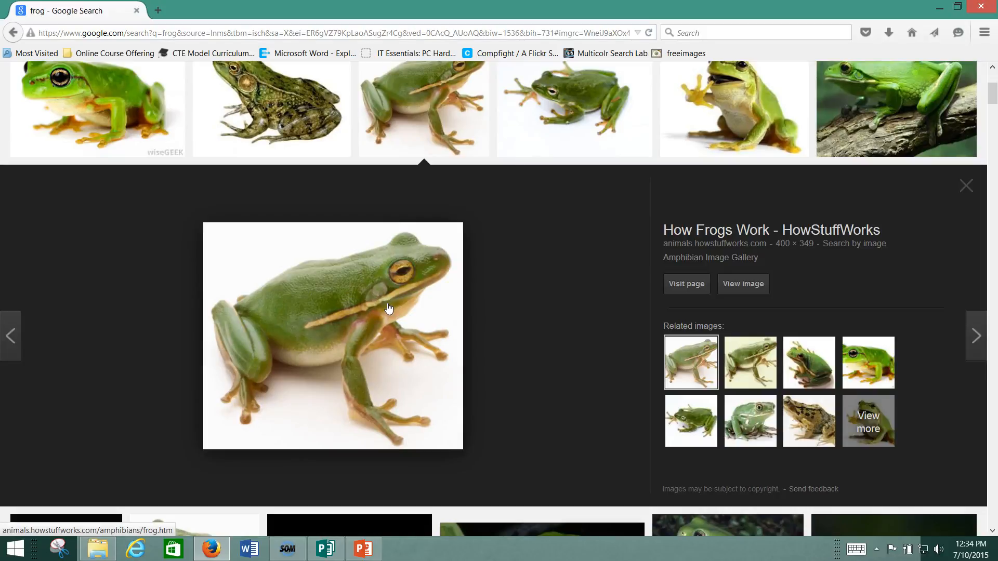
- View the frog photo and the wiseGEEK green frog photo full size, then return to PowerPoint
{"action": "left_click", "coordinate": [742, 283]}
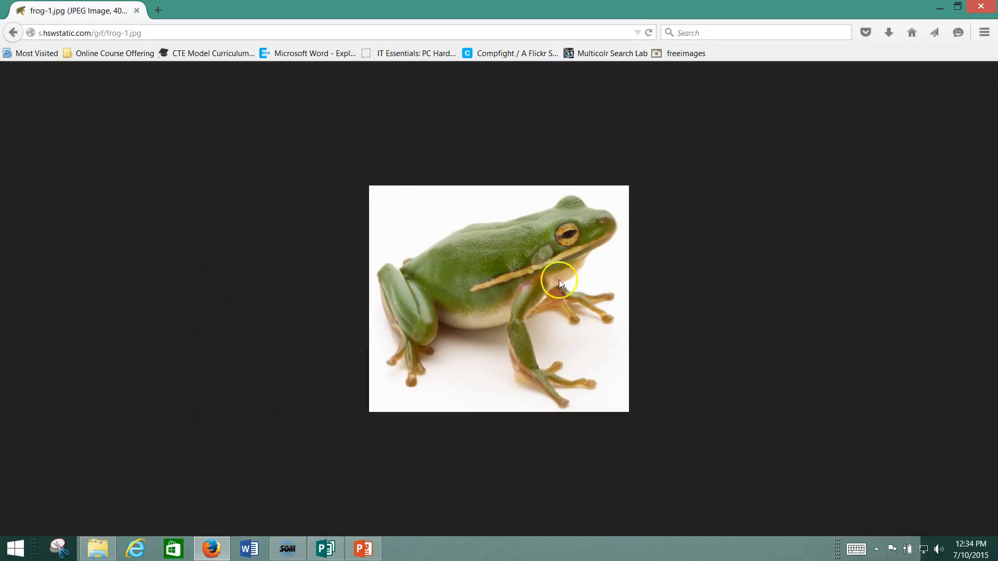
{"action": "right_click", "coordinate": [560, 282]}
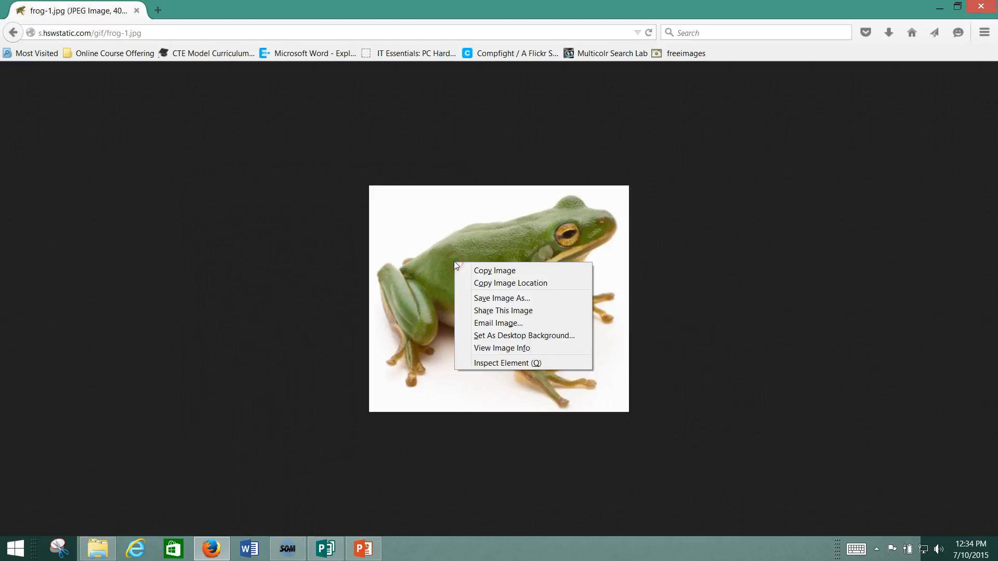
{"action": "left_click", "coordinate": [12, 32]}
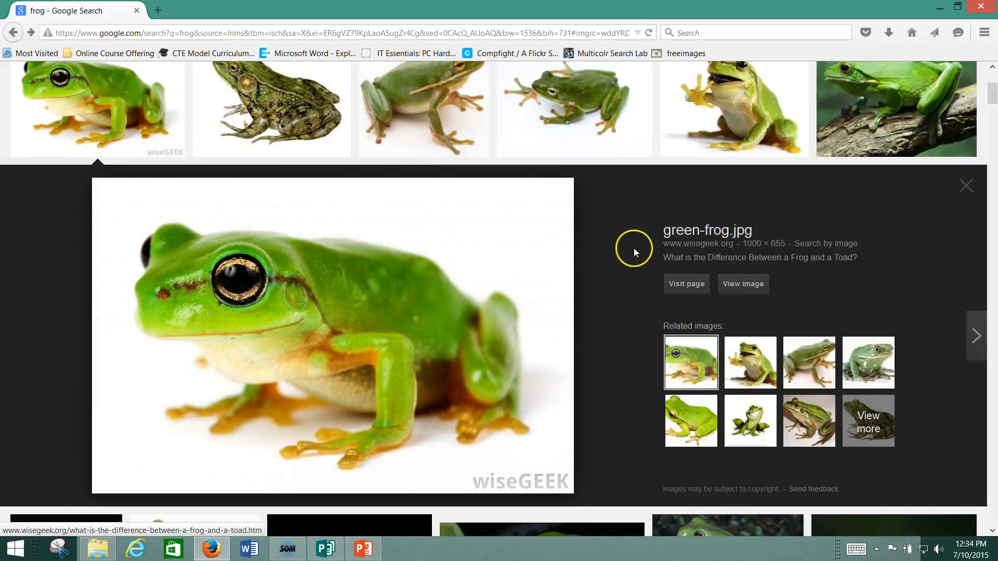
{"action": "left_click", "coordinate": [742, 284]}
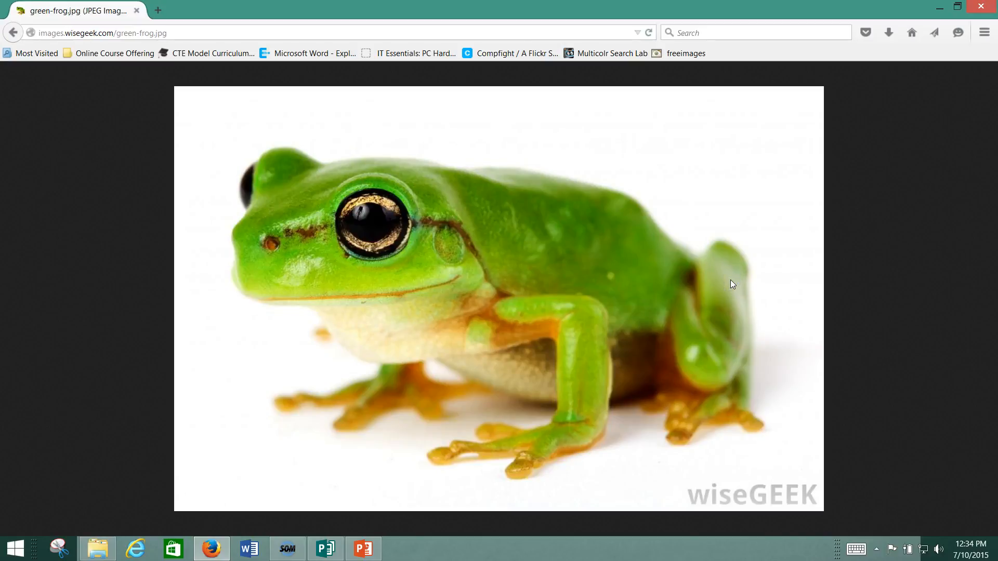
{"action": "left_click", "coordinate": [560, 287]}
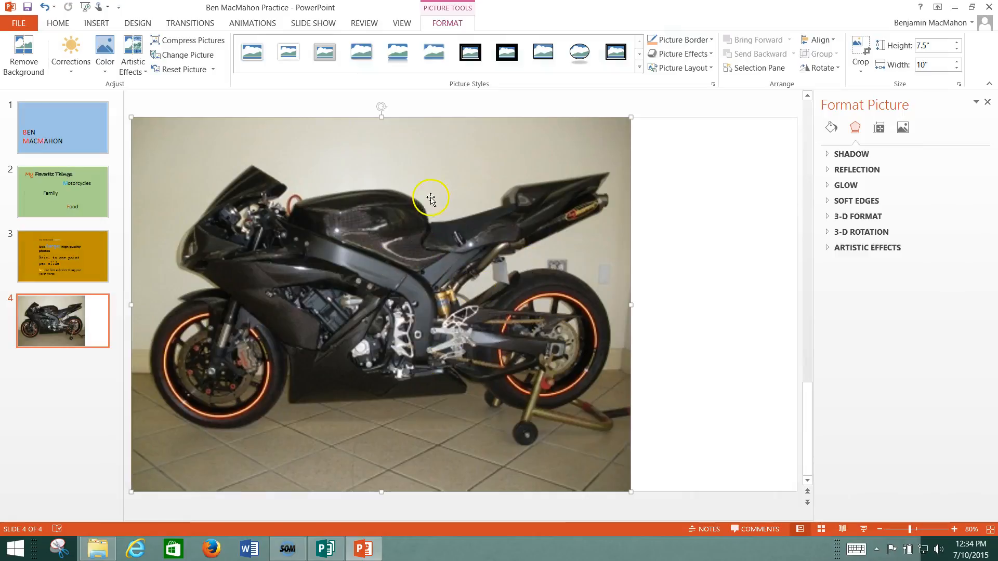
{"action": "mouse_move", "coordinate": [457, 319]}
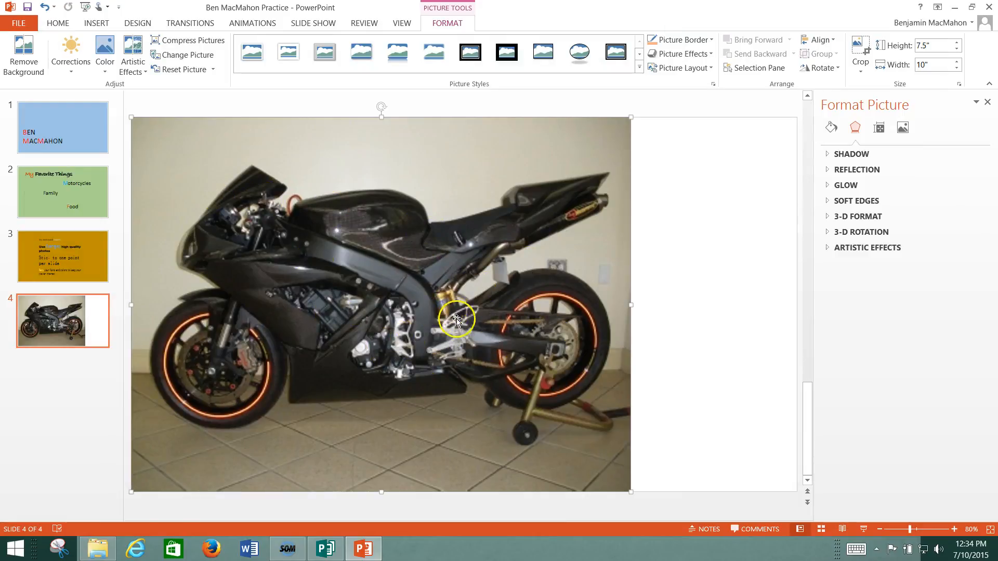
{"action": "mouse_move", "coordinate": [543, 208]}
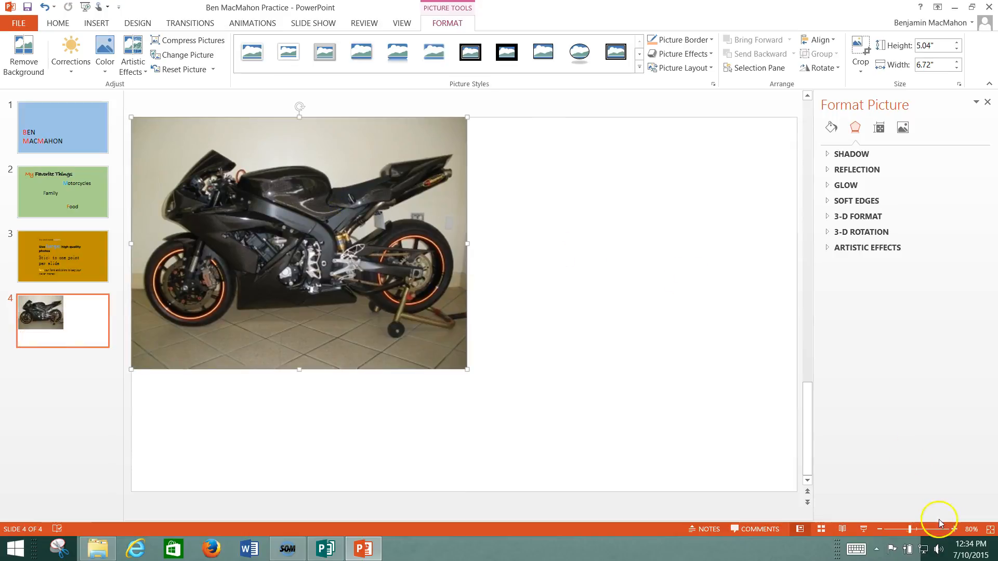
- Move the shrunken motorcycle photo to the bottom-right corner of slide 4
{"action": "left_click_drag", "start_coordinate": [300, 243], "coordinate": [627, 366]}
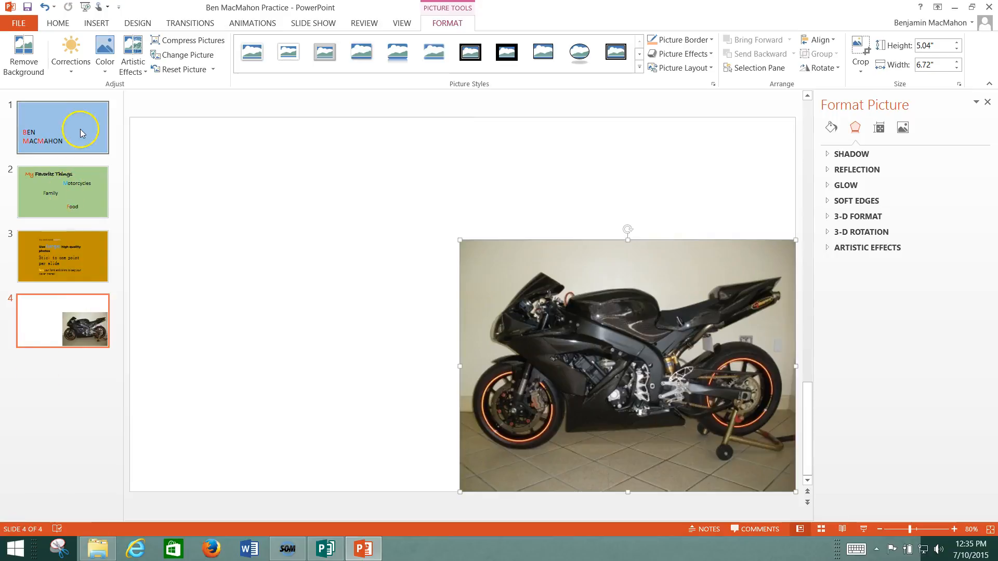
- Return to slide 4 and draw an empty text box above the motorcycle photo
{"action": "left_click", "coordinate": [19, 23]}
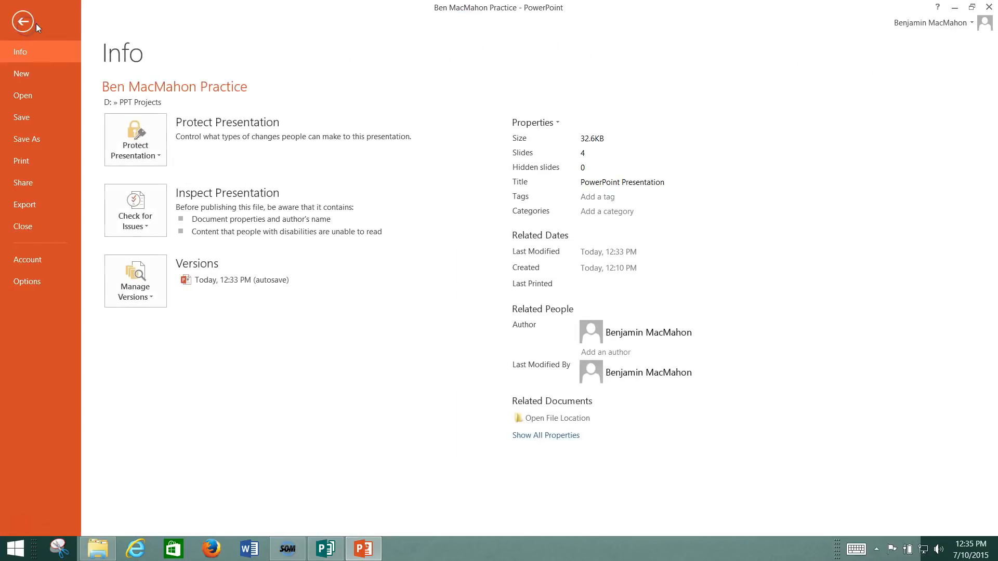
{"action": "left_click", "coordinate": [21, 21]}
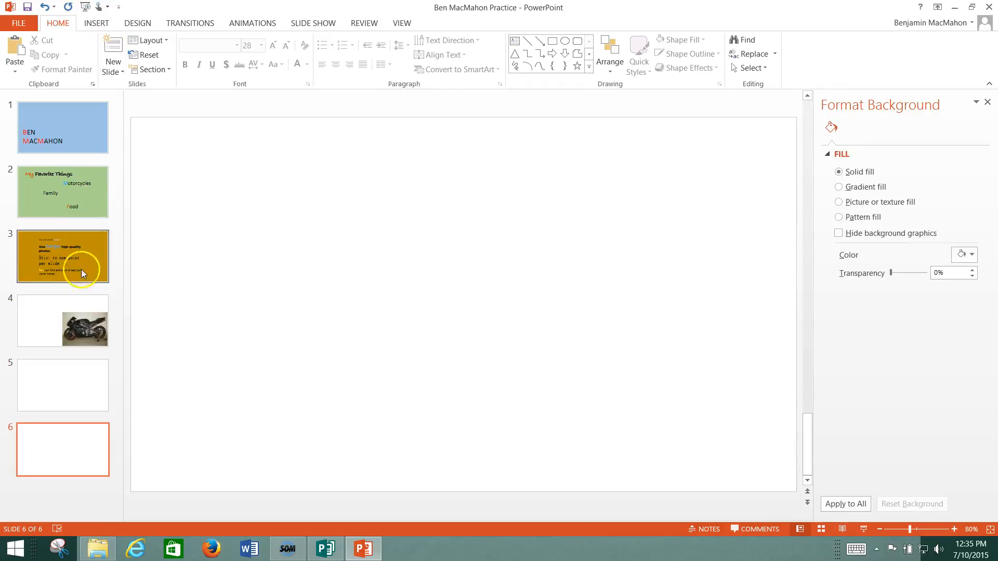
{"action": "left_click", "coordinate": [63, 385]}
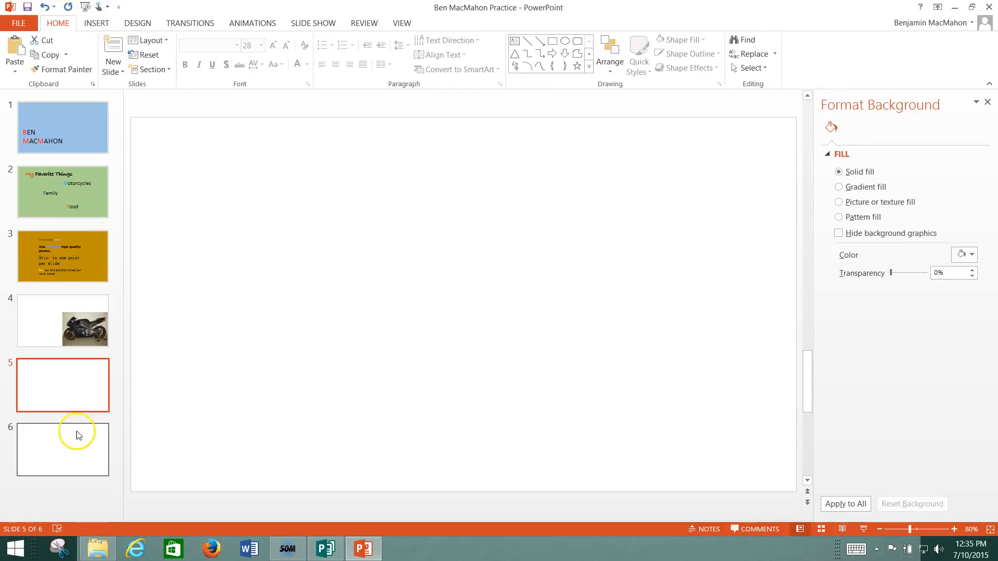
{"action": "left_click", "coordinate": [62, 320]}
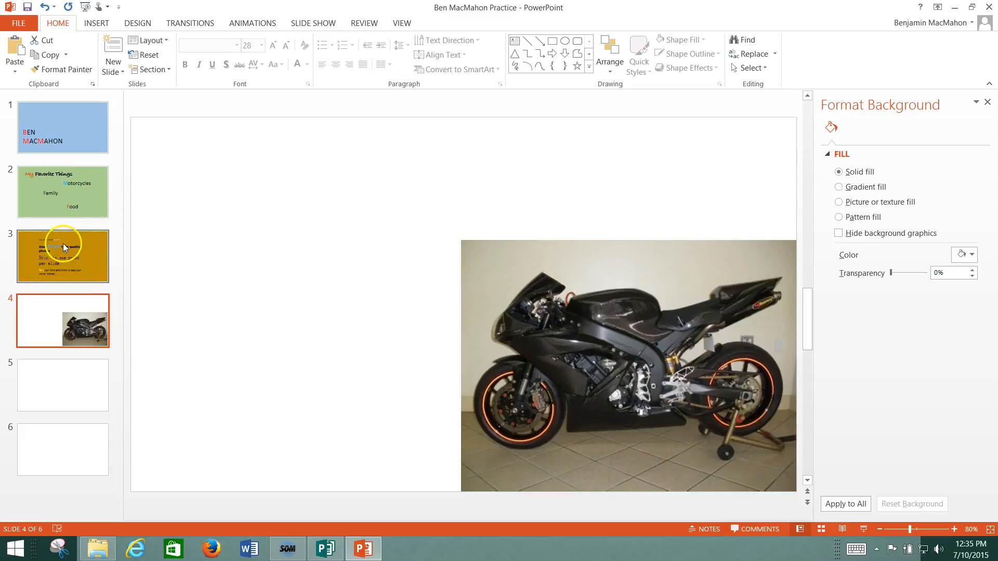
{"action": "mouse_move", "coordinate": [74, 330]}
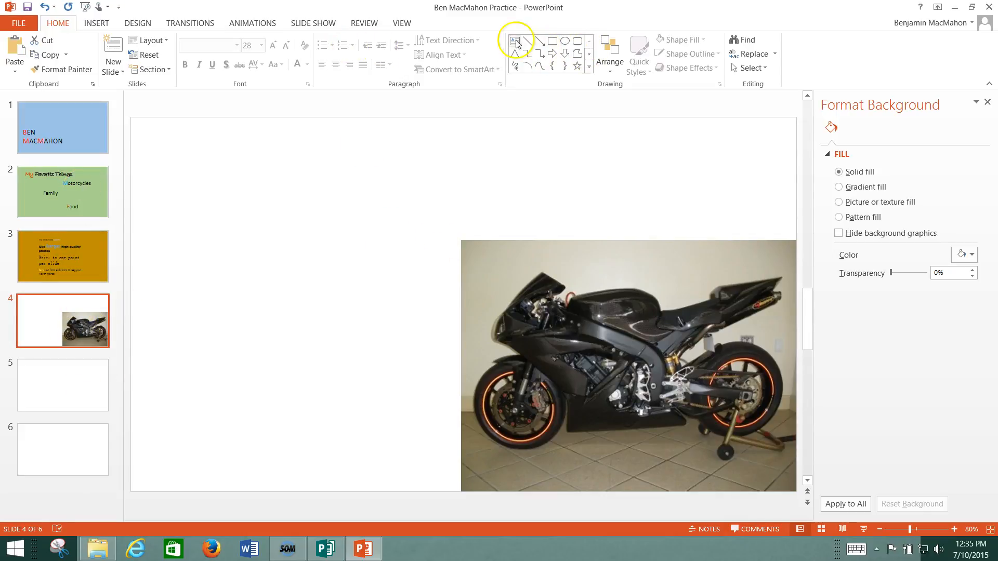
{"action": "left_click_drag", "start_coordinate": [381, 131], "coordinate": [509, 175]}
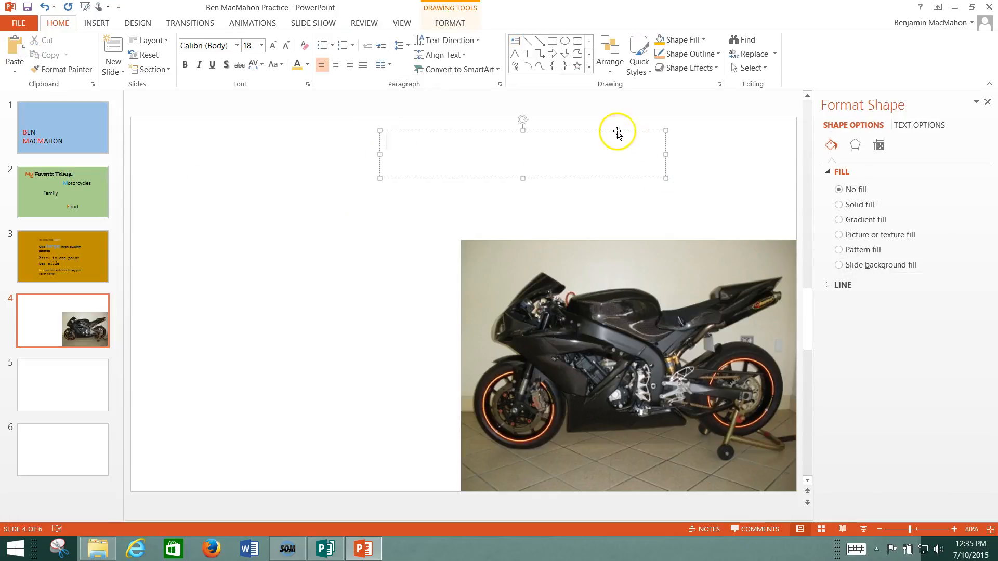
{"action": "left_click_drag", "start_coordinate": [618, 132], "coordinate": [251, 198]}
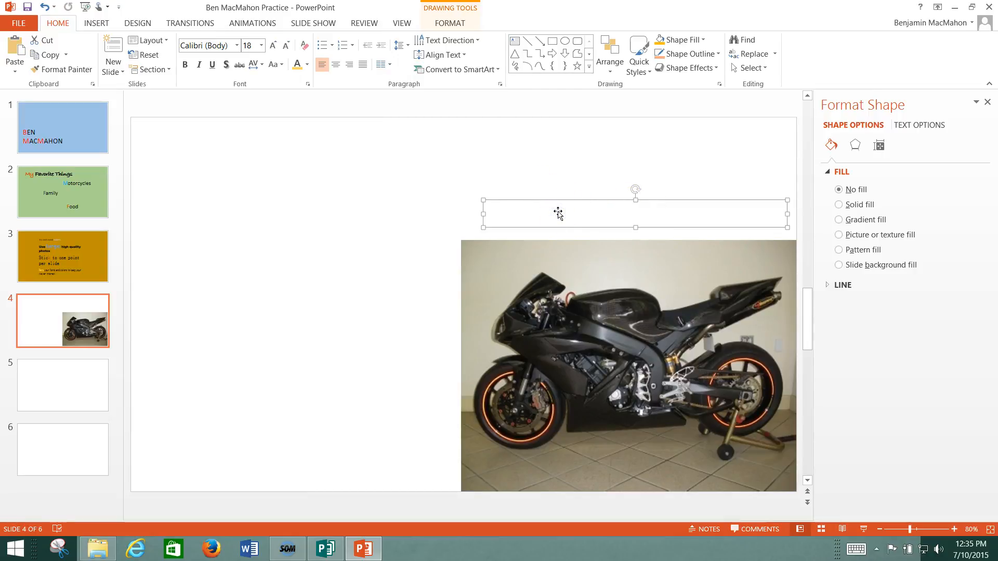
- Type 'Motorcycles' in the box and enlarge it into a 48-point serif title
{"action": "type", "text": "Mo"}
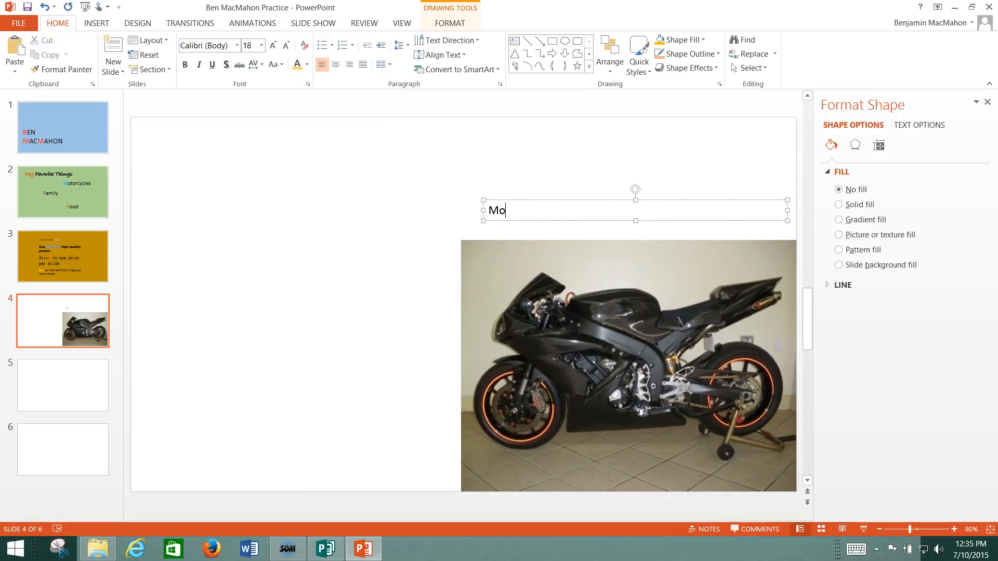
{"action": "type", "text": "torcycles"}
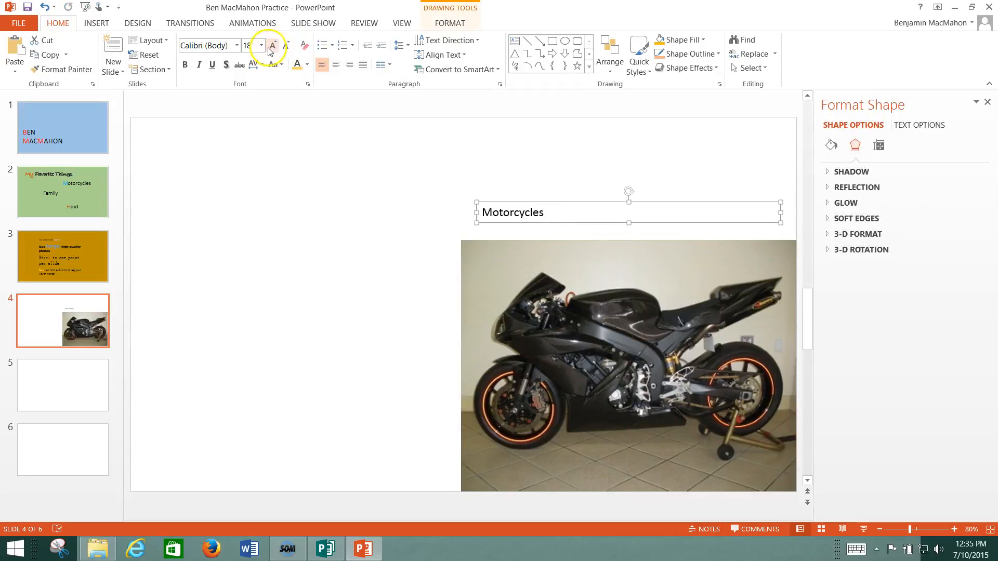
{"action": "left_click", "coordinate": [259, 45]}
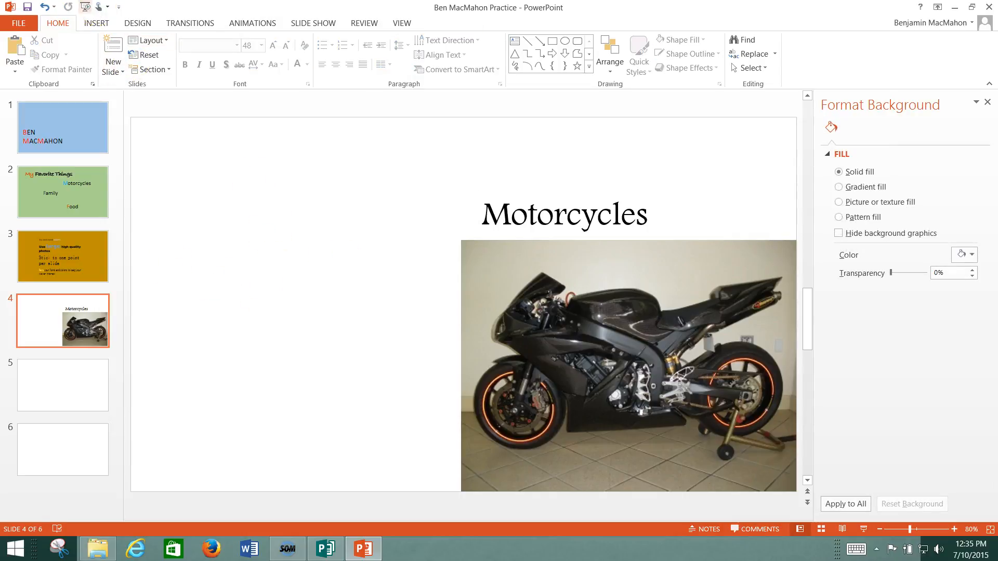
{"action": "left_click", "coordinate": [96, 22]}
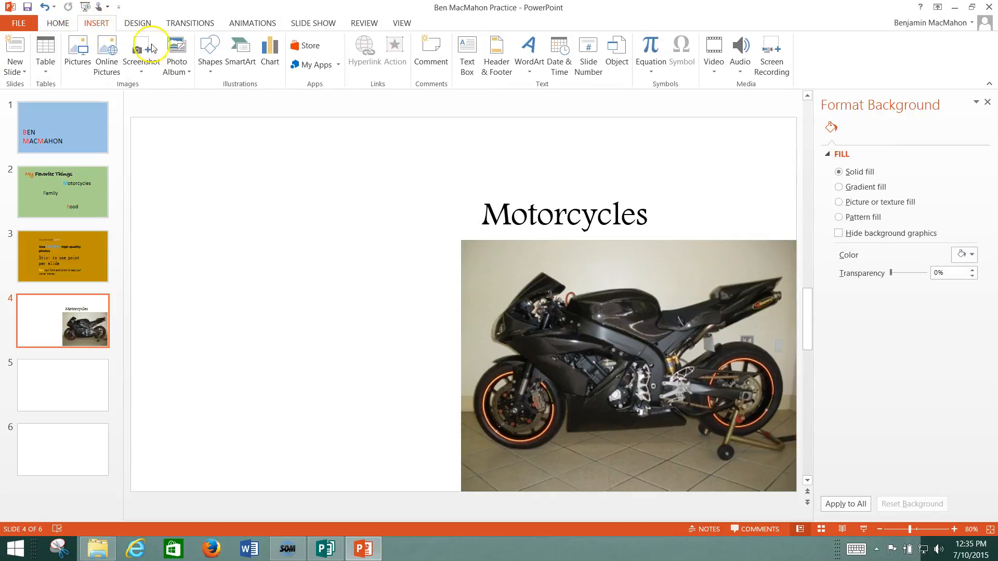
{"action": "mouse_move", "coordinate": [77, 54]}
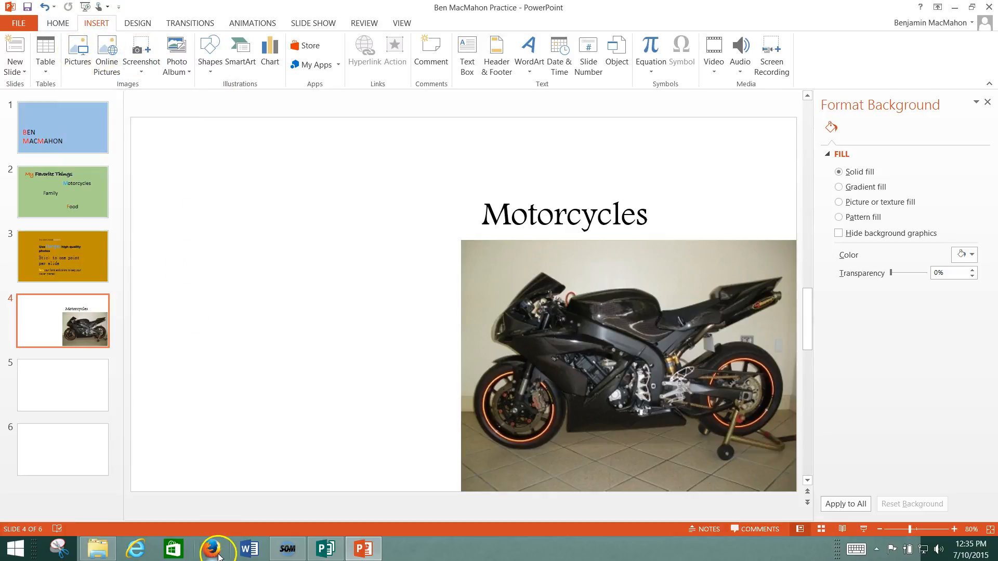
- Search Google Images in Firefox for motorcycle
{"action": "left_click", "coordinate": [211, 549]}
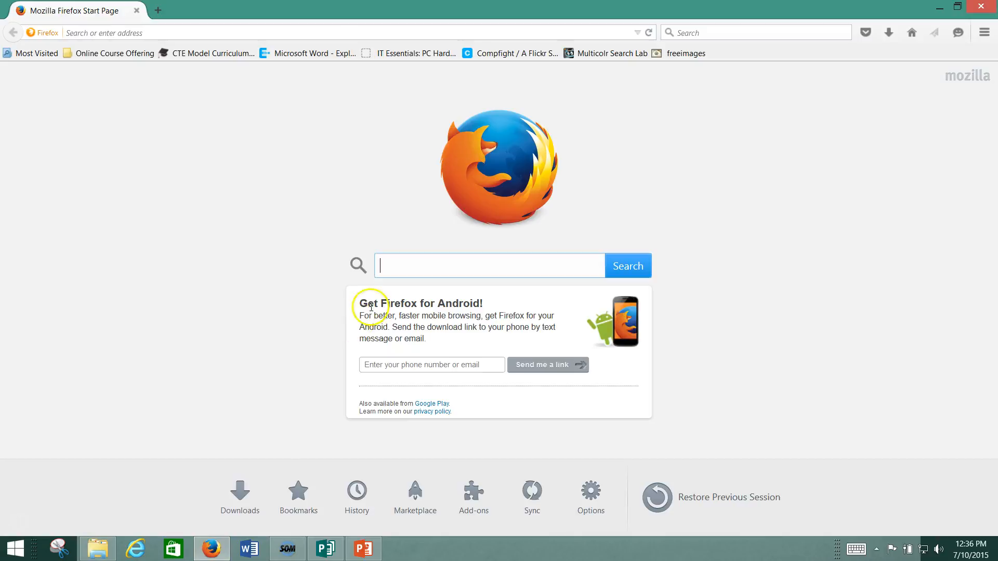
{"action": "type", "text": "m"}
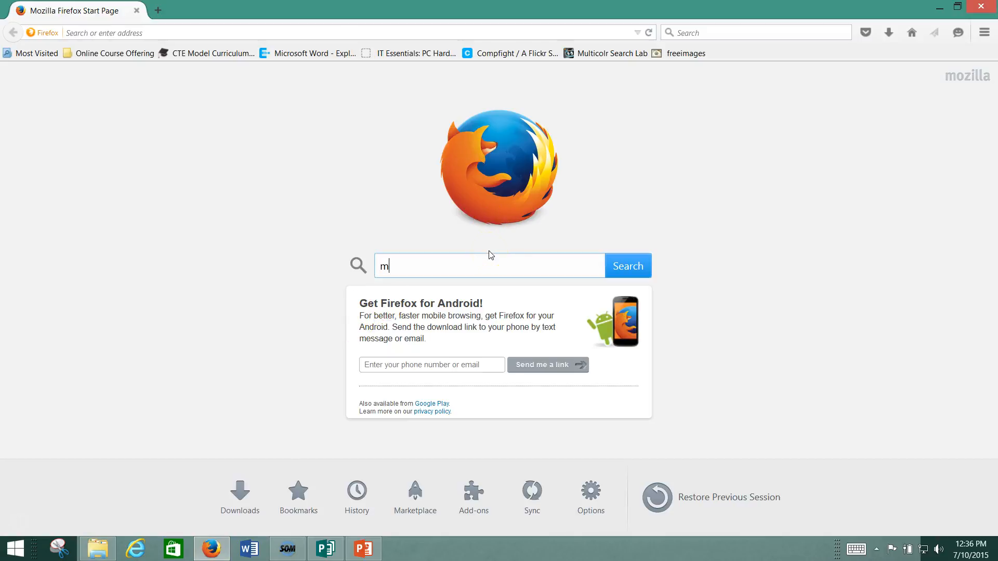
{"action": "type", "text": "otorcyc"}
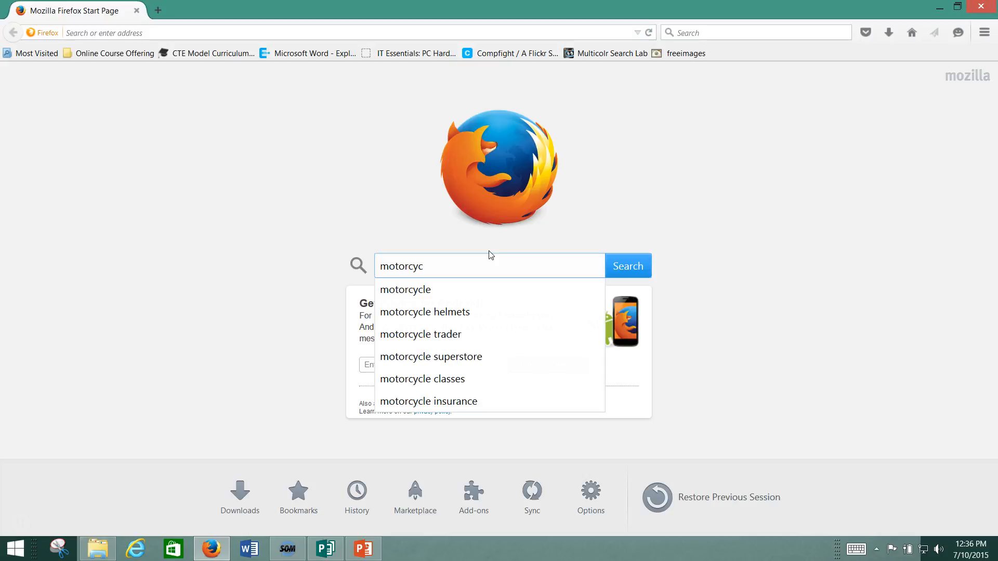
{"action": "left_click", "coordinate": [404, 290]}
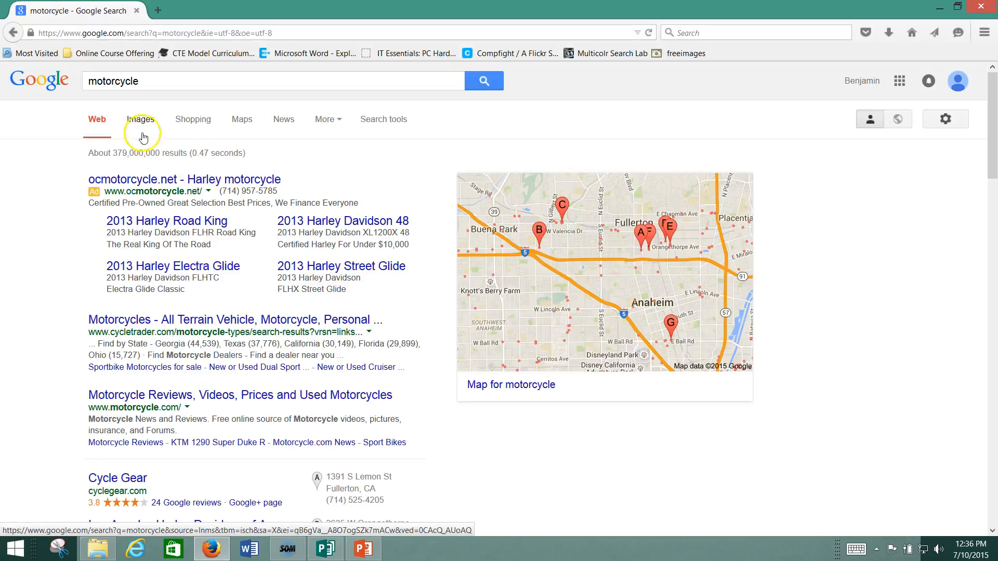
{"action": "left_click", "coordinate": [141, 119]}
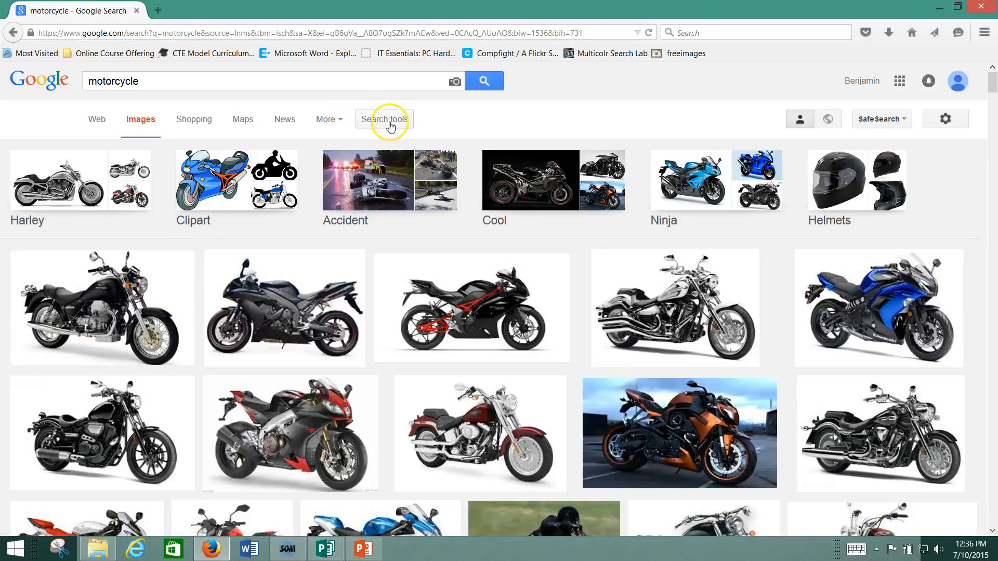
- Filter to reuse-labelled images and view the green Kawasaki racing photo full size
{"action": "left_click", "coordinate": [383, 119]}
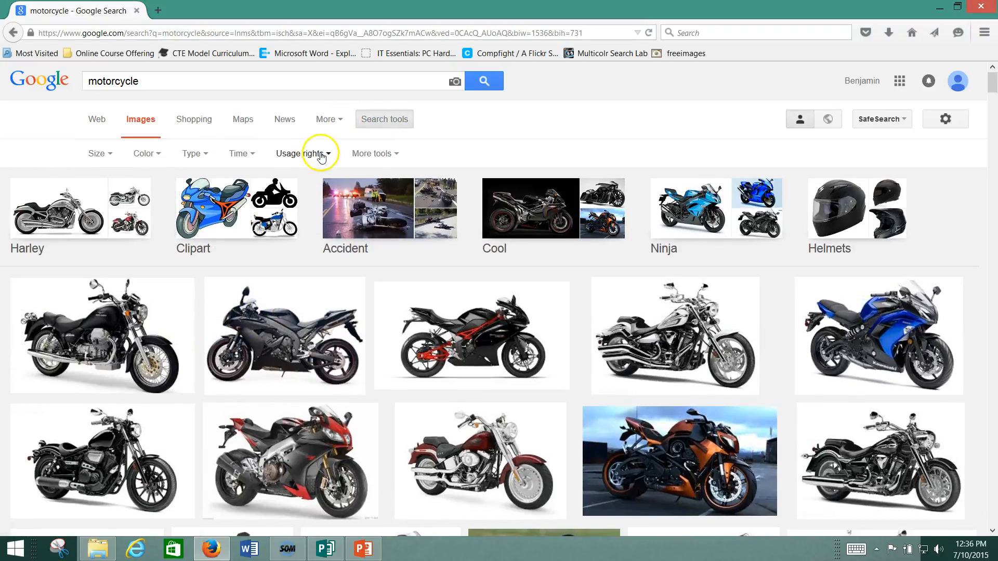
{"action": "left_click", "coordinate": [302, 154]}
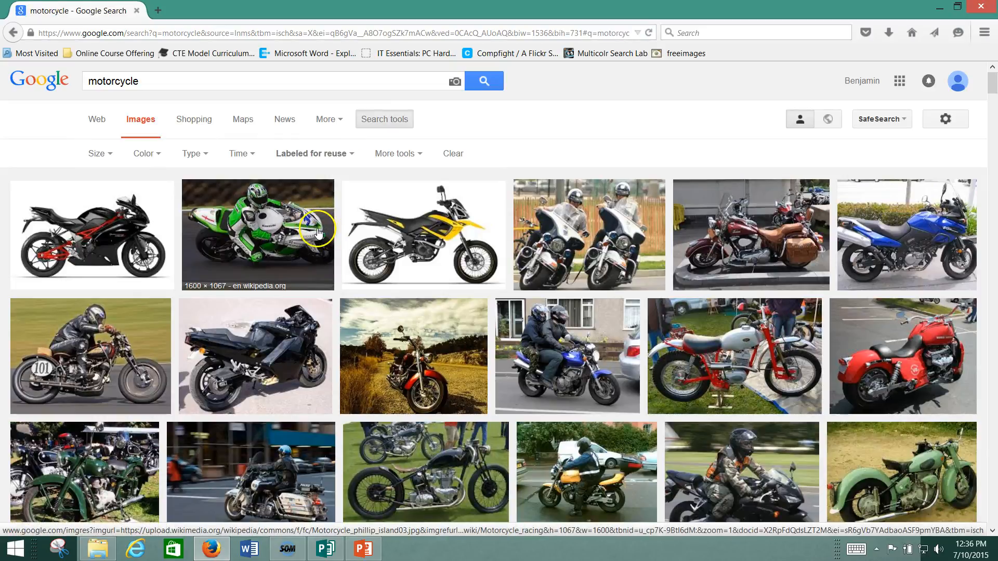
{"action": "left_click", "coordinate": [257, 234]}
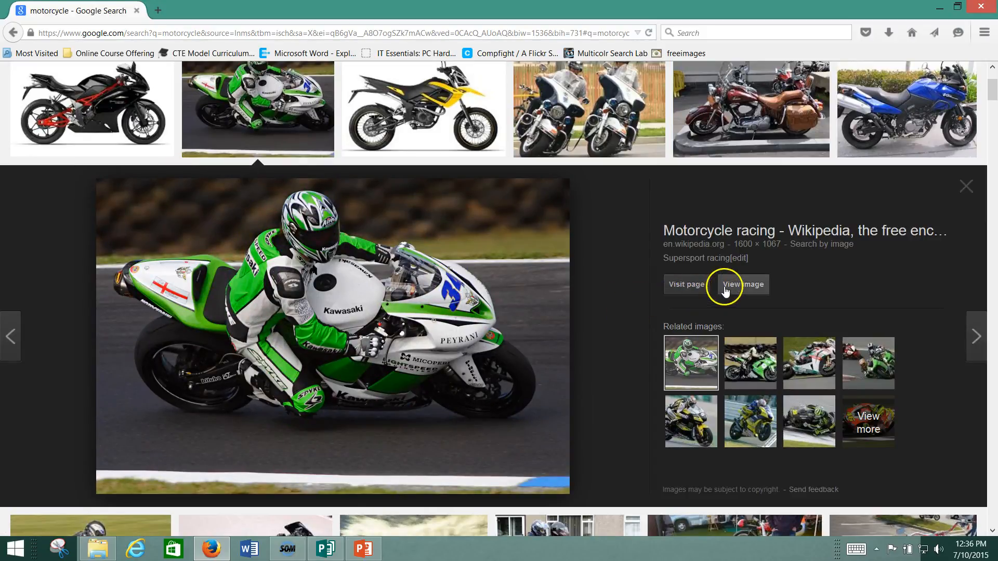
{"action": "left_click", "coordinate": [742, 285]}
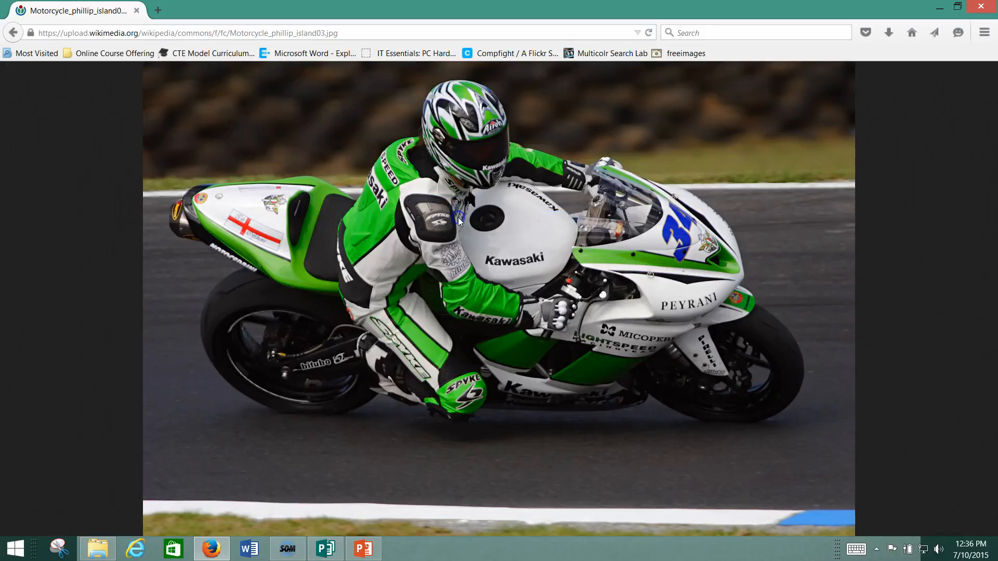
{"action": "left_click", "coordinate": [363, 548]}
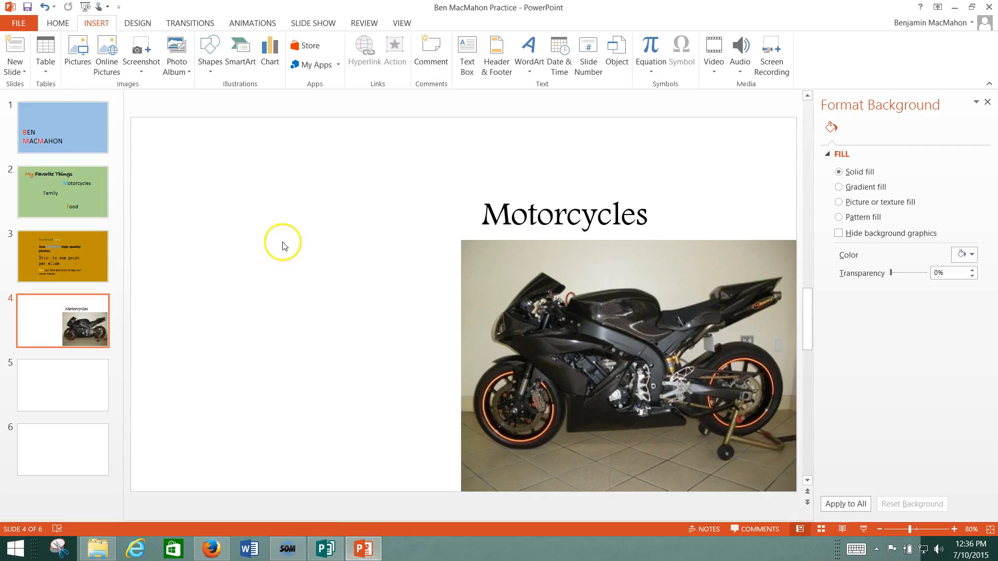
- Paste the Kawasaki racing photo on slide 4, send it behind the black bike photo and raise the title
{"action": "key", "text": "ctrl+v"}
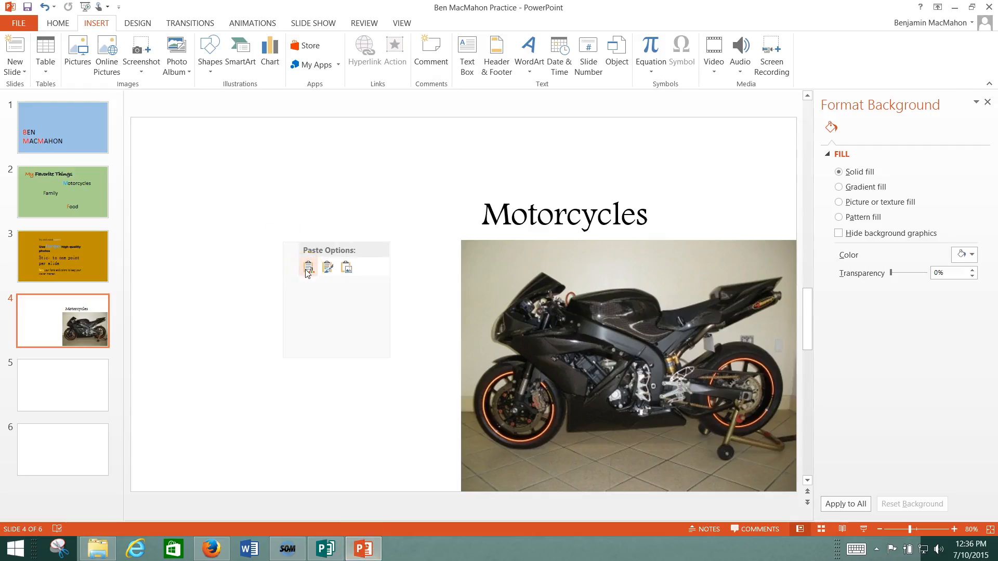
{"action": "left_click", "coordinate": [308, 267]}
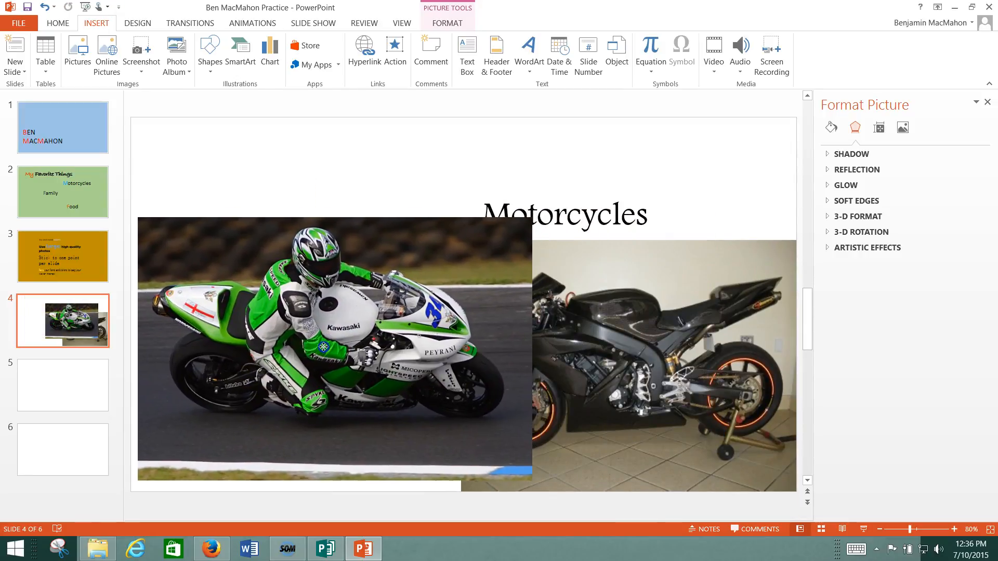
{"action": "left_click", "coordinate": [327, 350]}
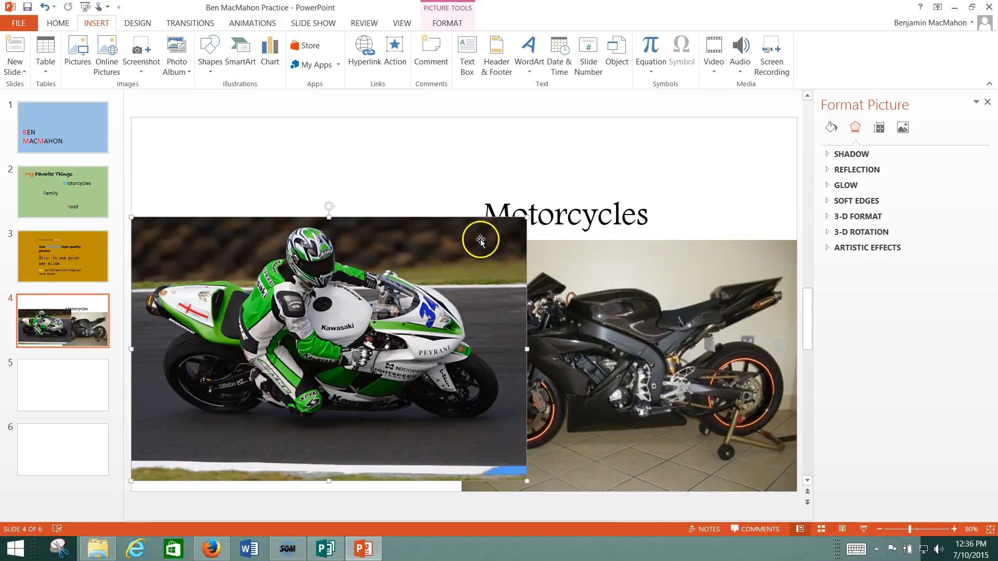
{"action": "left_click", "coordinate": [447, 23]}
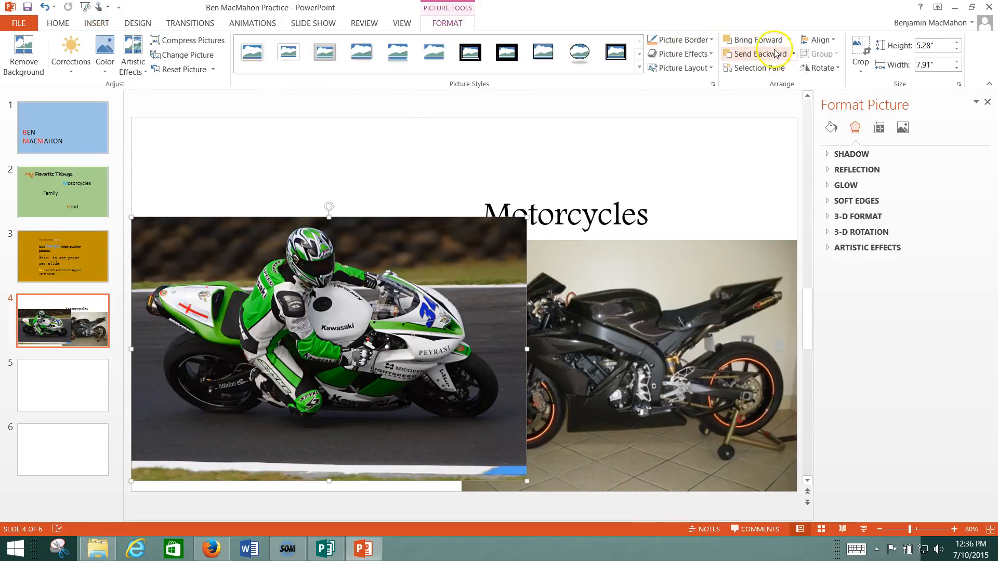
{"action": "left_click", "coordinate": [755, 53]}
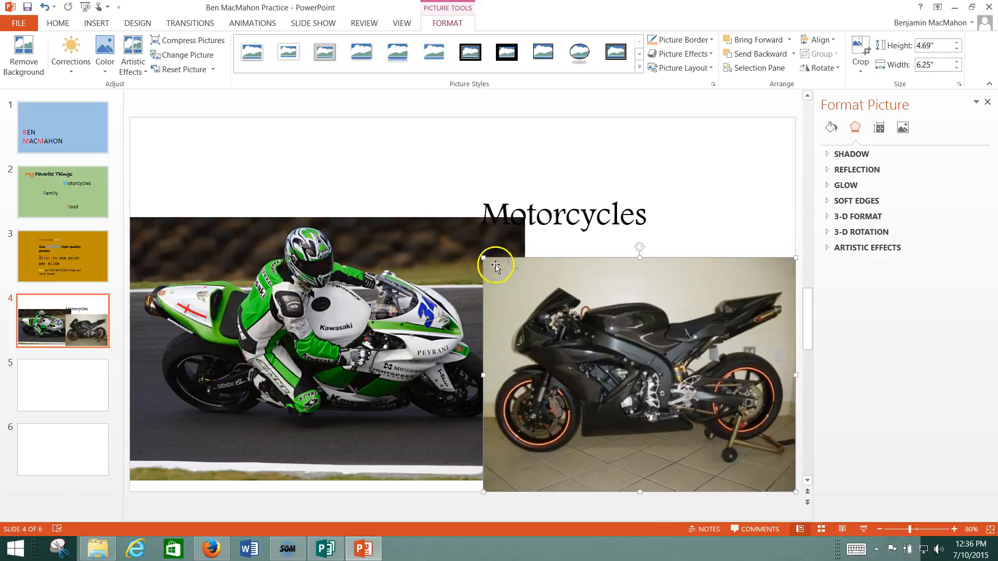
{"action": "left_click", "coordinate": [563, 214]}
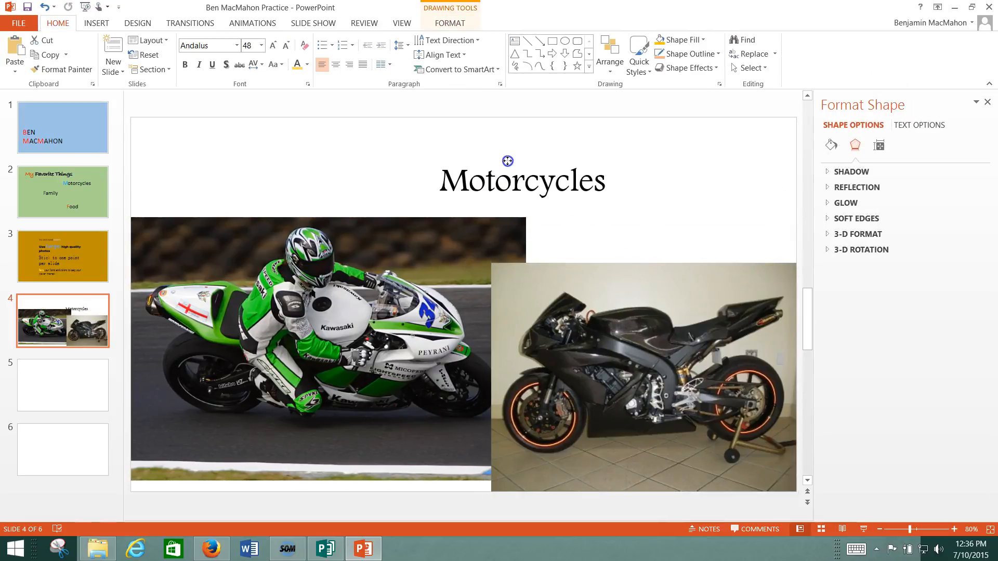
{"action": "left_click", "coordinate": [520, 179]}
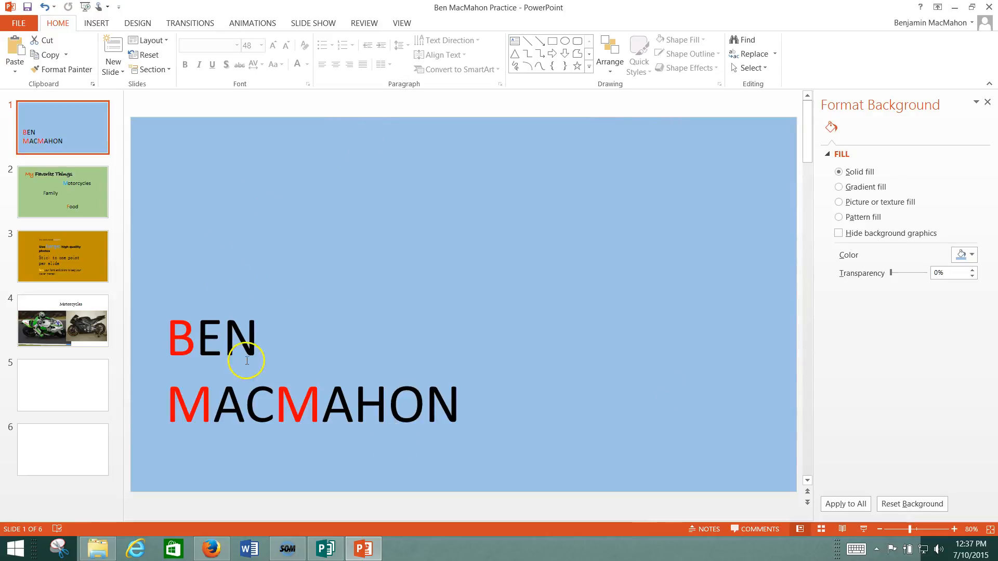
{"action": "mouse_move", "coordinate": [224, 370]}
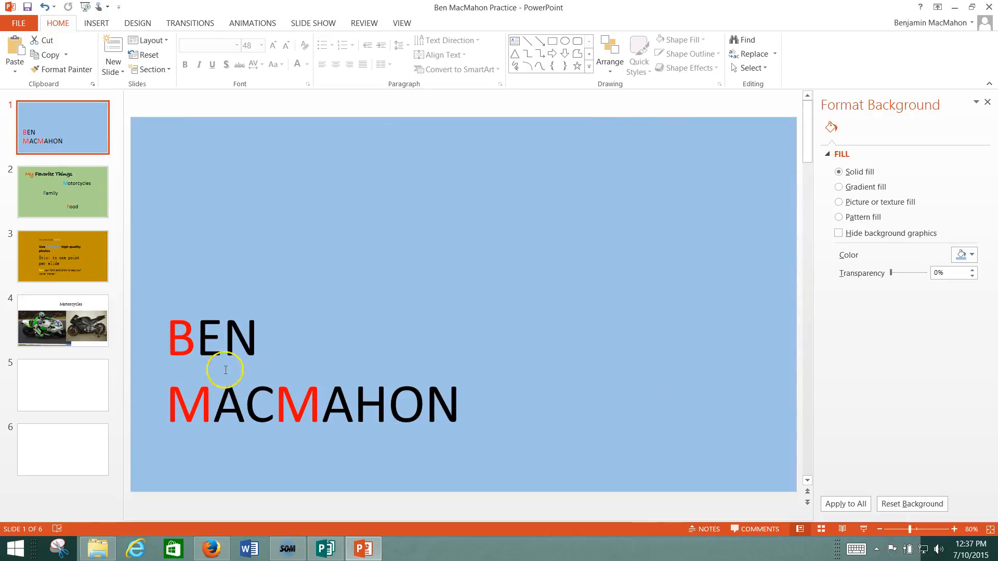
{"action": "mouse_move", "coordinate": [304, 413]}
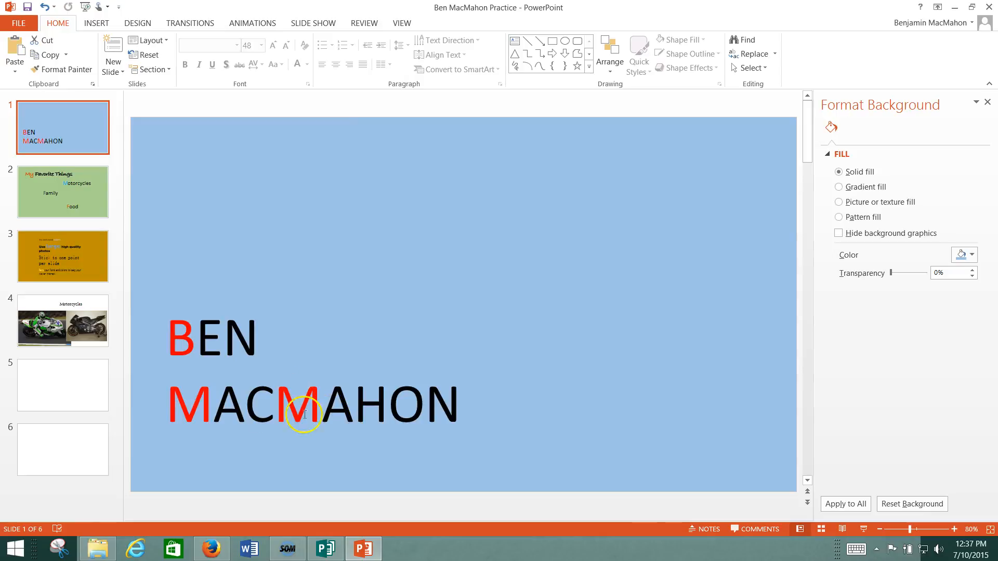
- Review slides 2 and 3, then return to the Motorcycles slide 4
{"action": "left_click", "coordinate": [62, 191]}
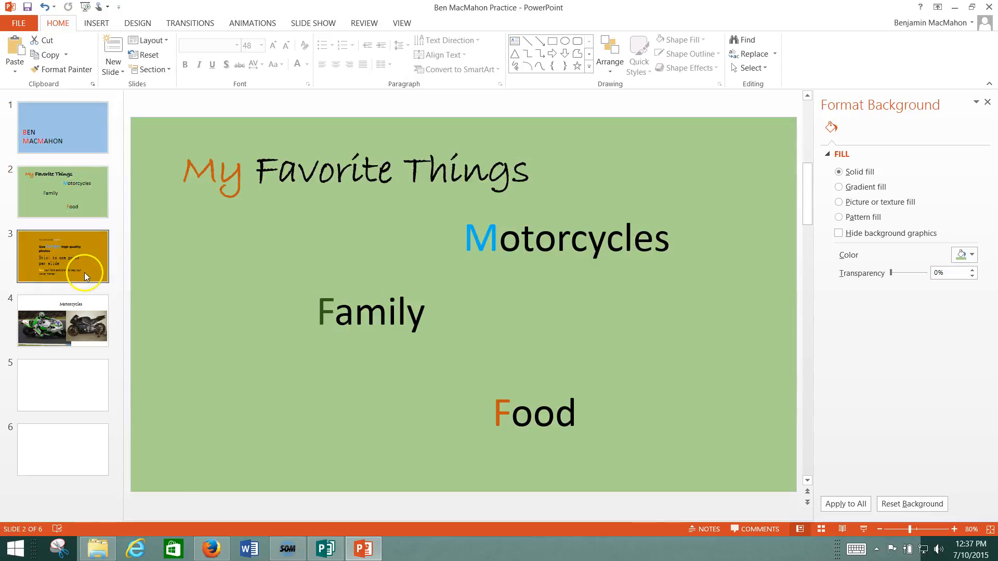
{"action": "left_click", "coordinate": [62, 257]}
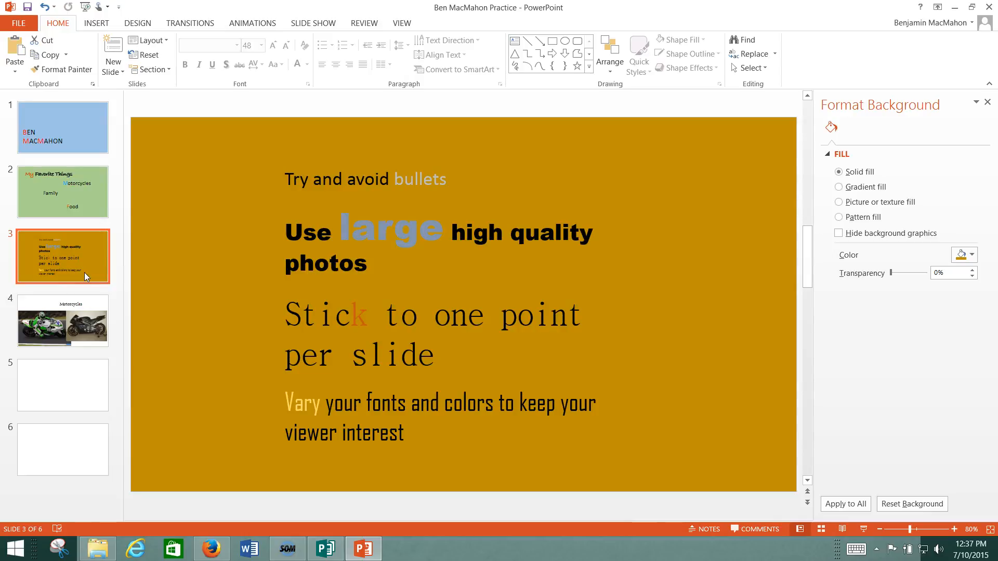
{"action": "left_click", "coordinate": [62, 320]}
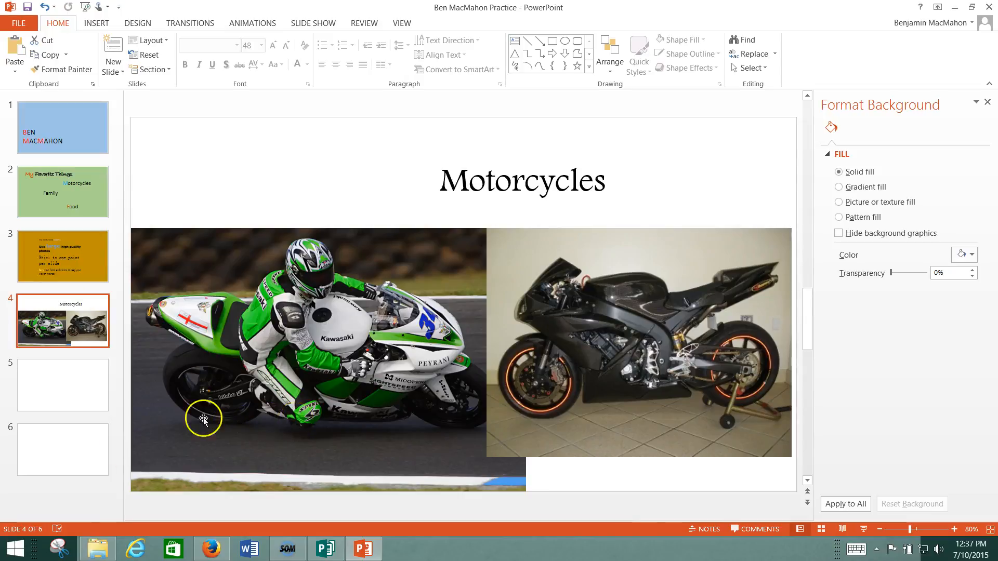
{"action": "mouse_move", "coordinate": [20, 521]}
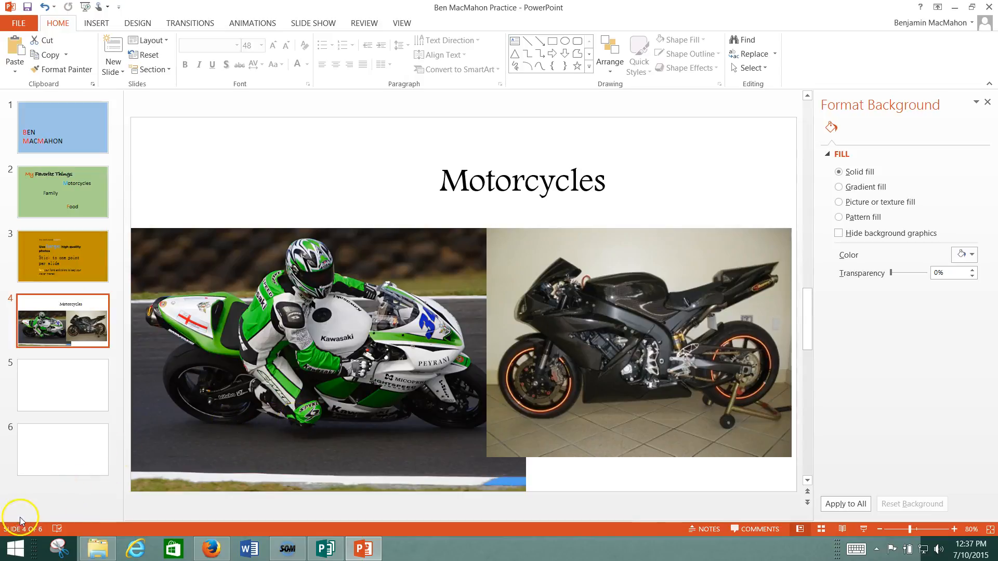